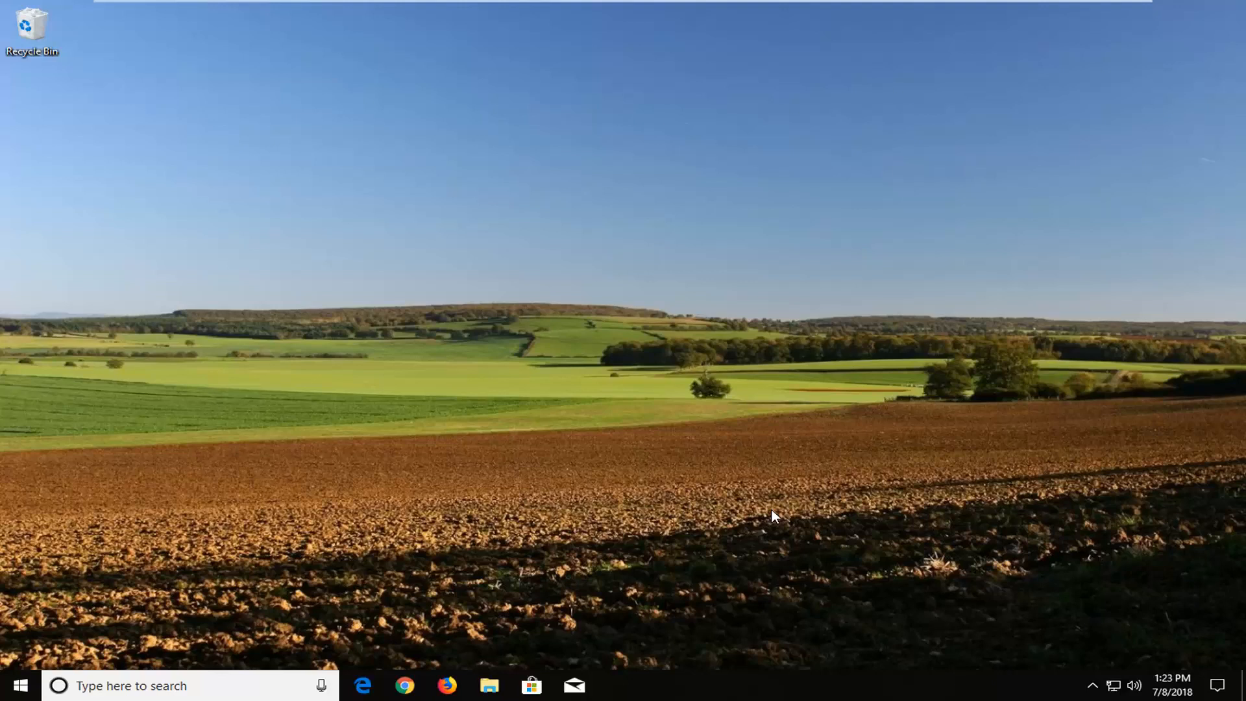
# - Search the Start menu for regedit to find the Registry Editor run command
pyautogui.click(15, 685)
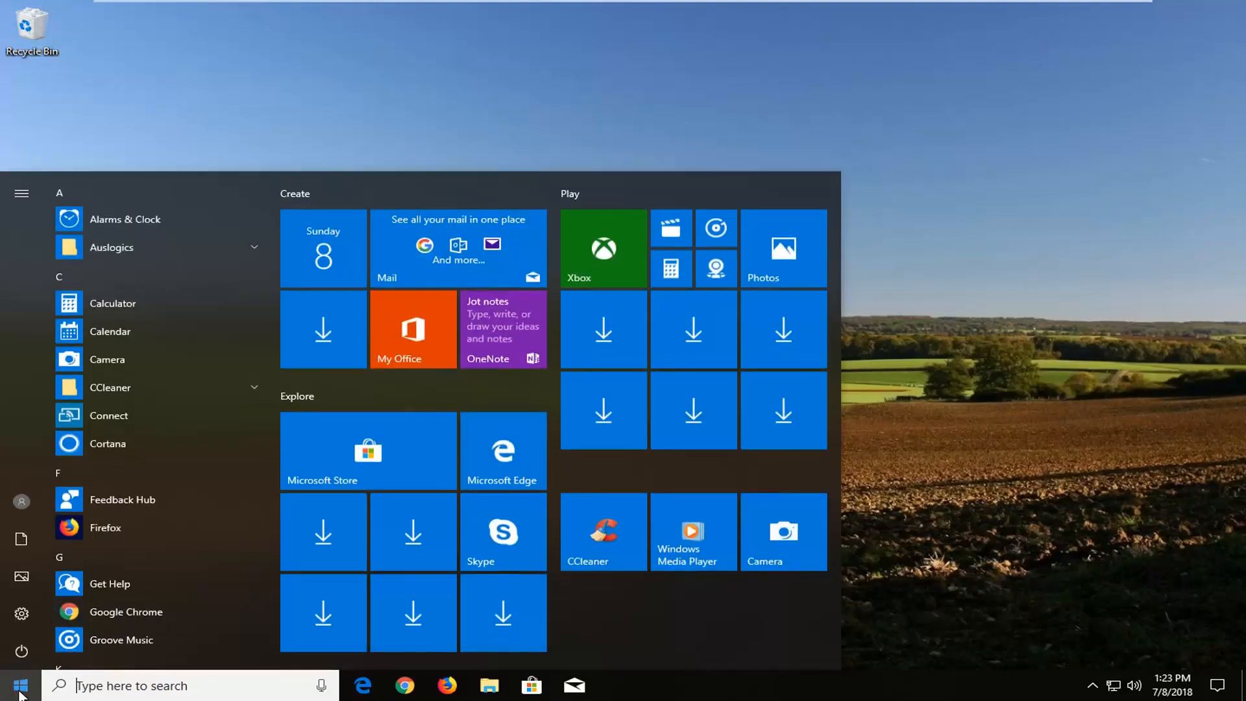
pyautogui.write('regedit')
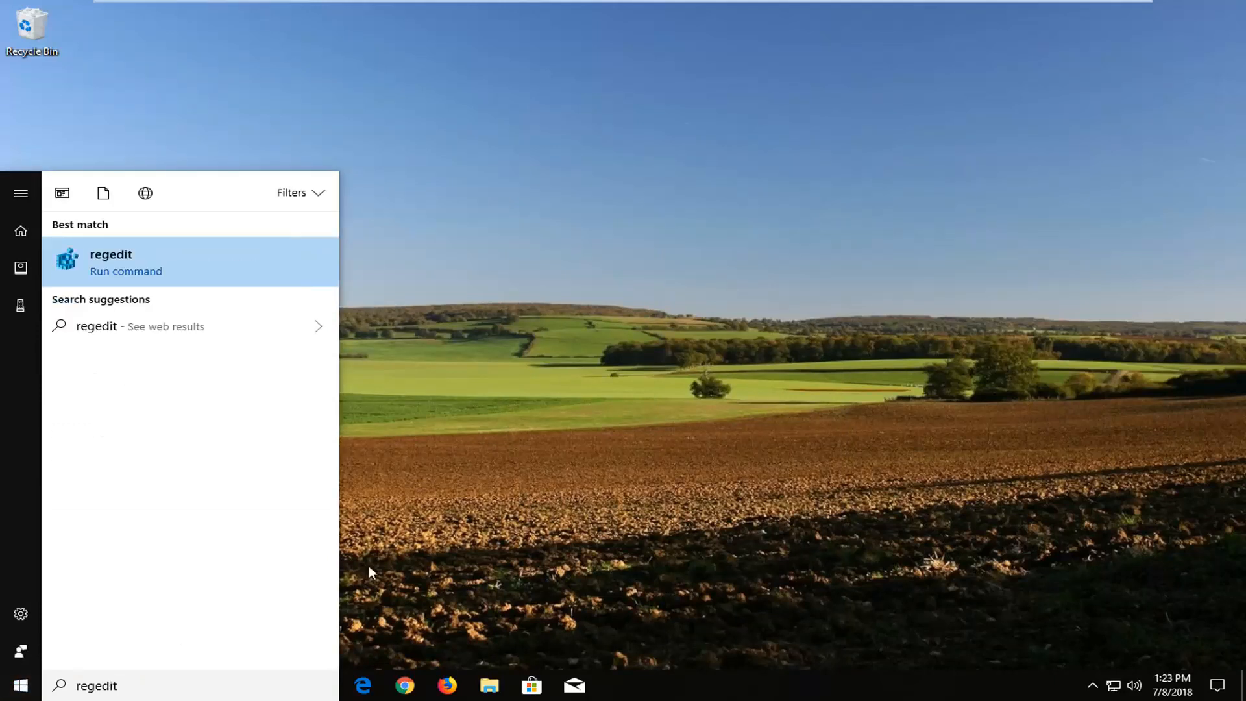
pyautogui.moveTo(93, 272)
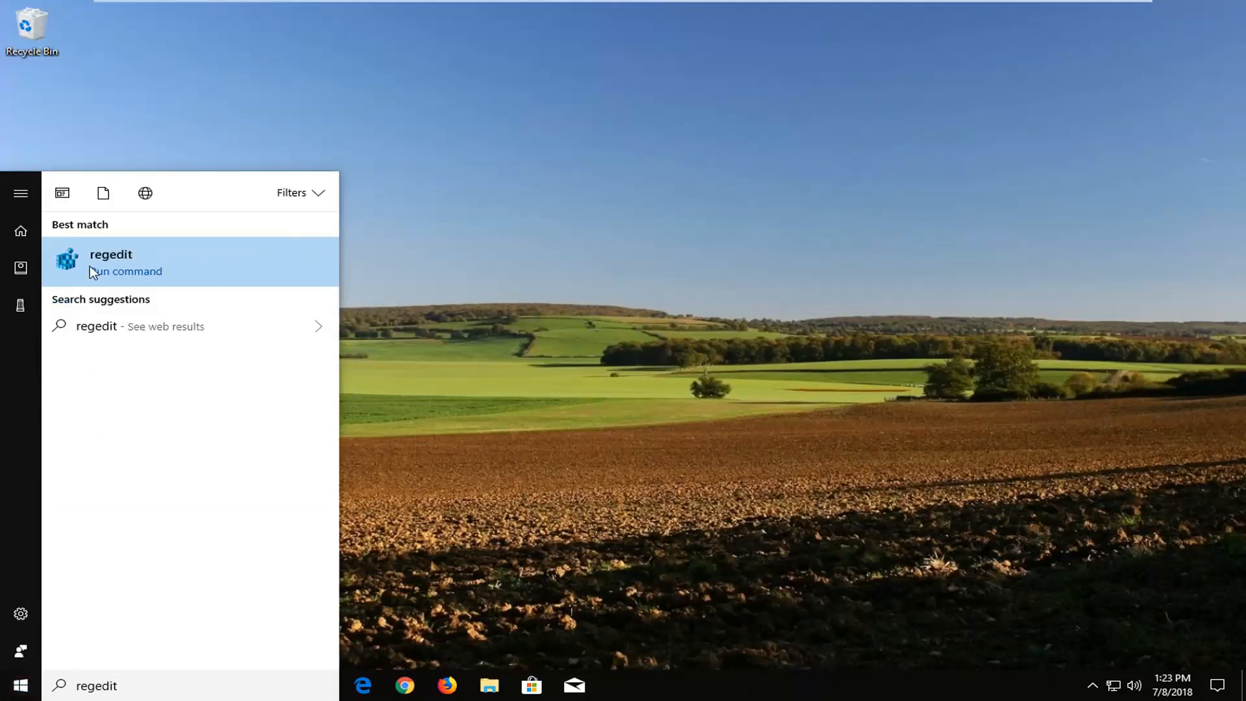
pyautogui.moveTo(188, 271)
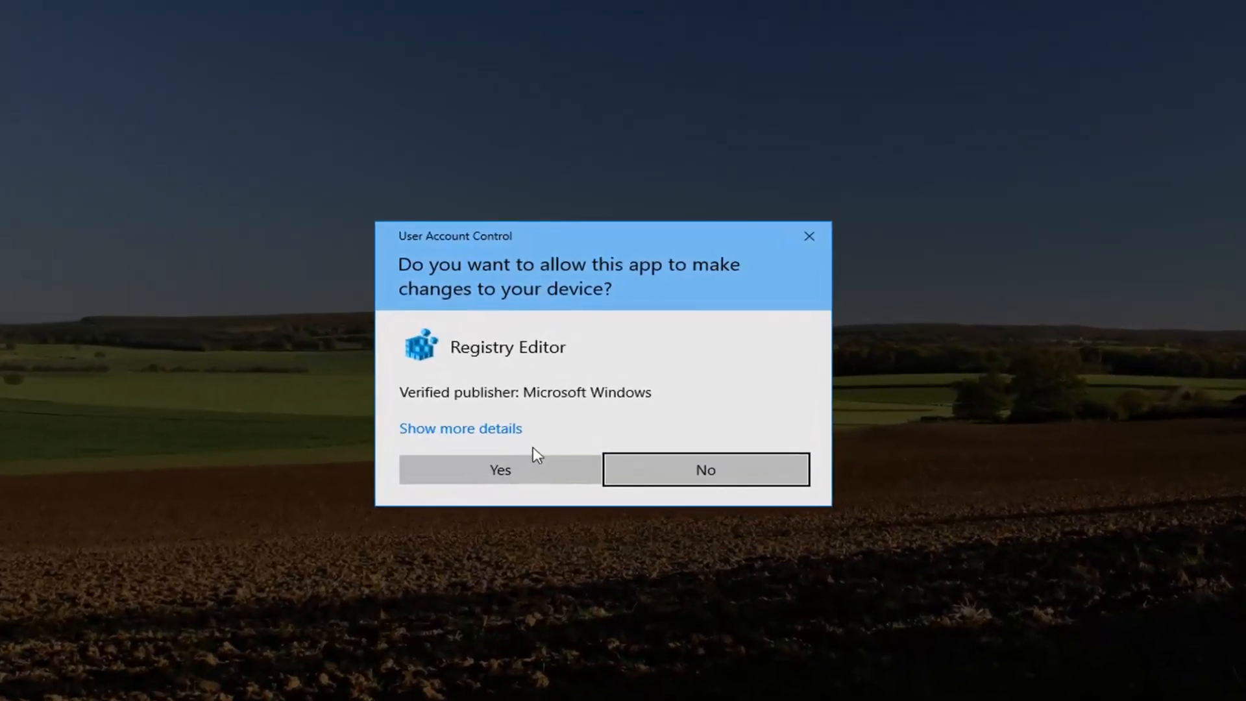
# - Allow Registry Editor through UAC and expand the HKEY_CURRENT_USER hive
pyautogui.click(499, 468)
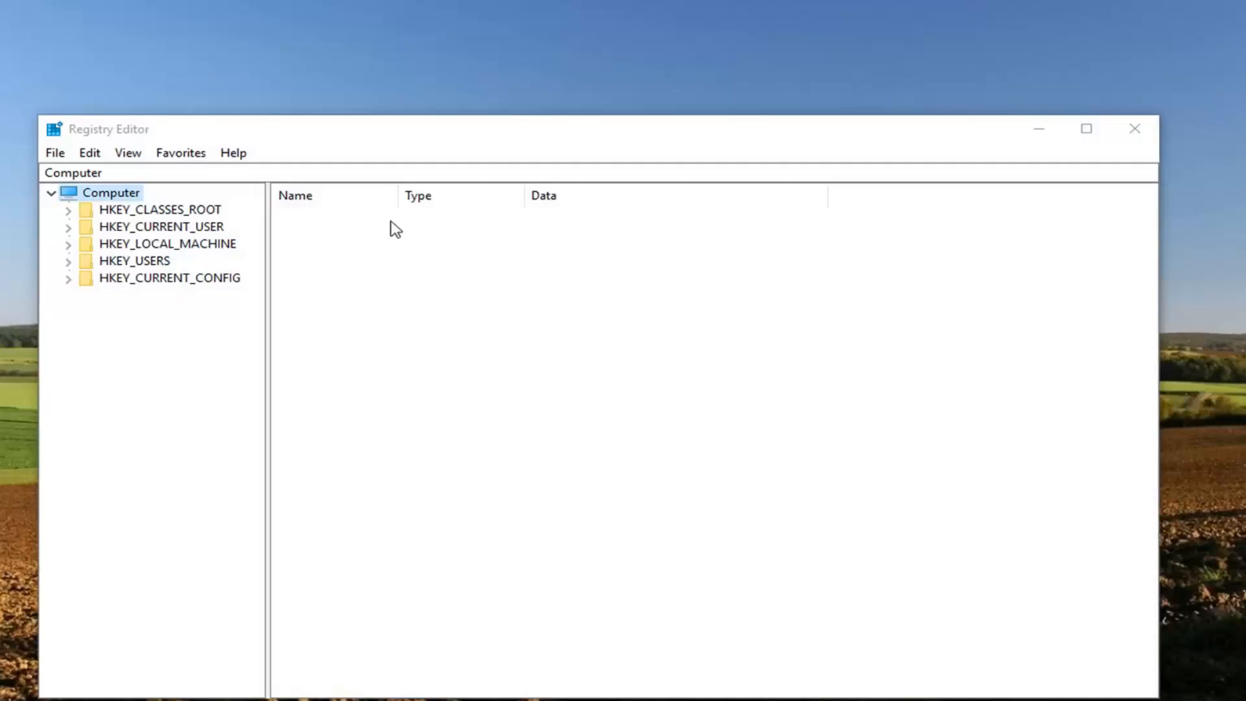
pyautogui.moveTo(556, 128); pyautogui.dragTo(595, 75)
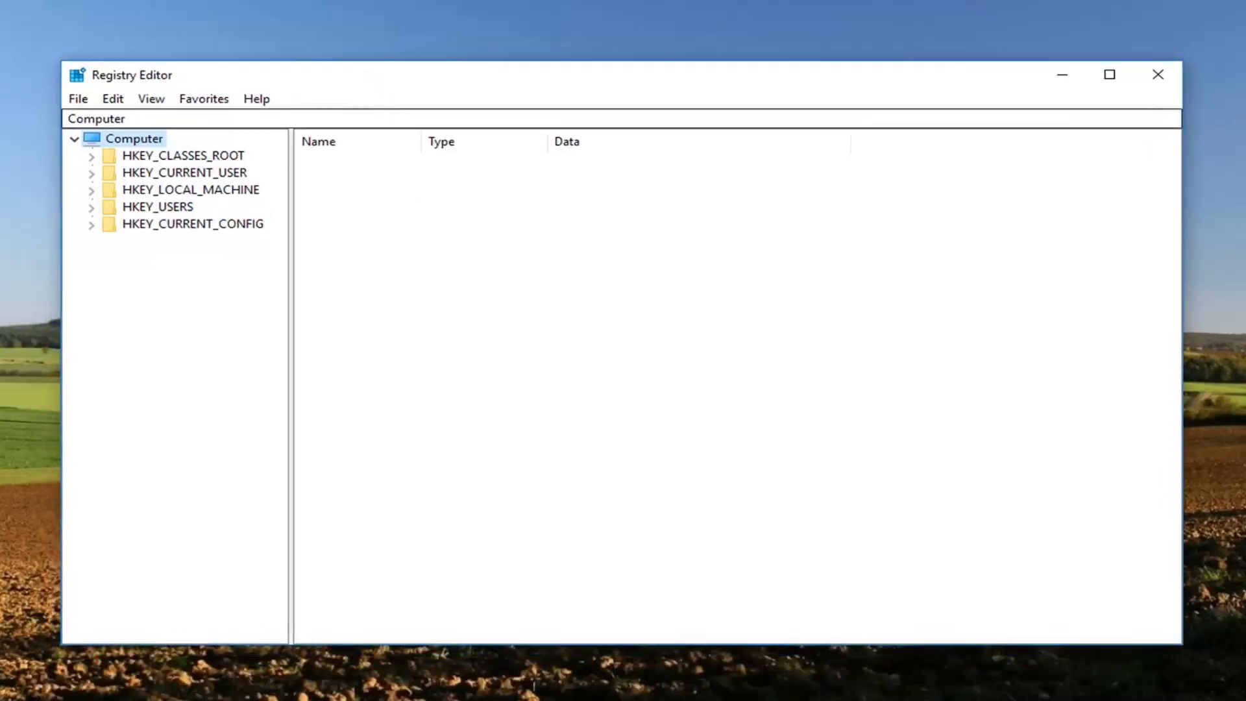
pyautogui.moveTo(198, 184)
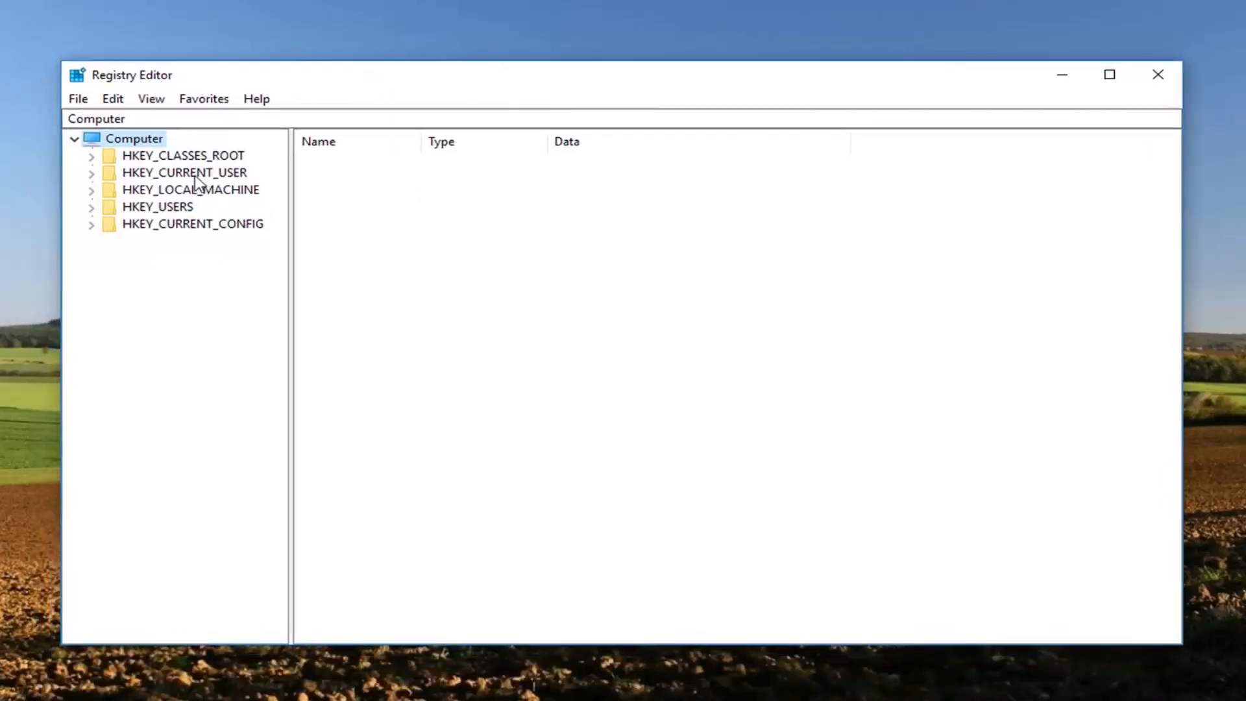
pyautogui.click(184, 172)
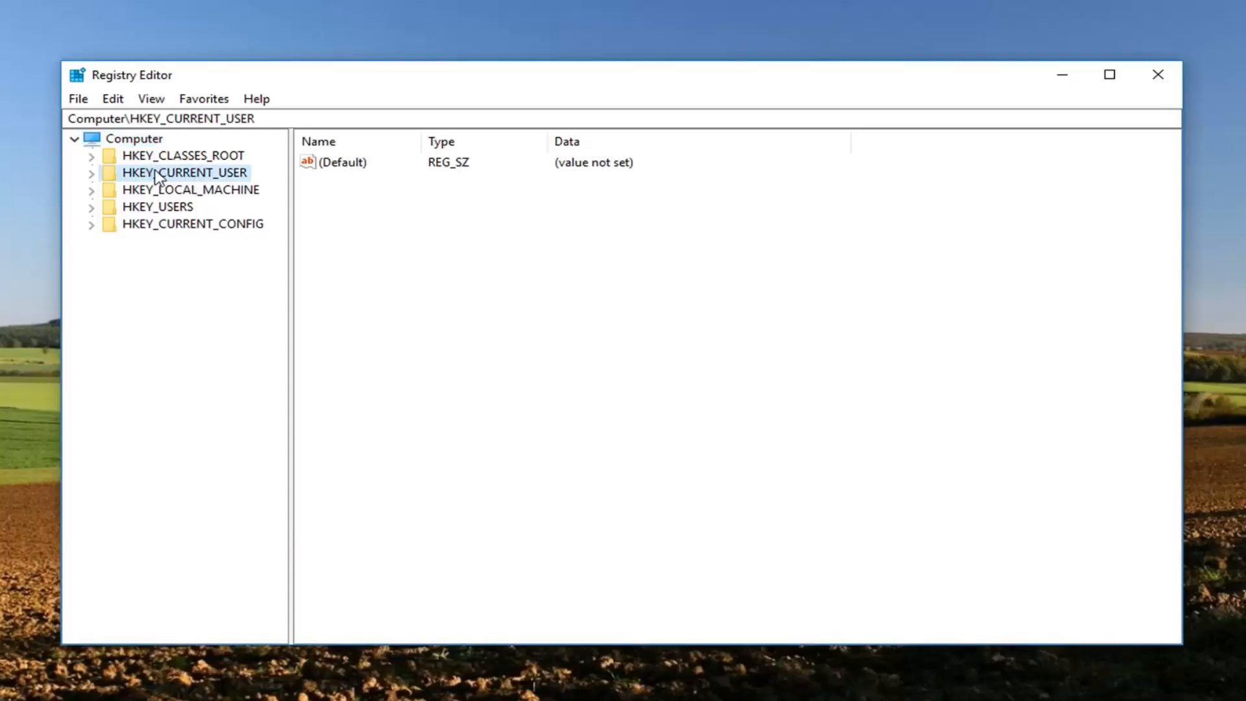
pyautogui.moveTo(94, 180)
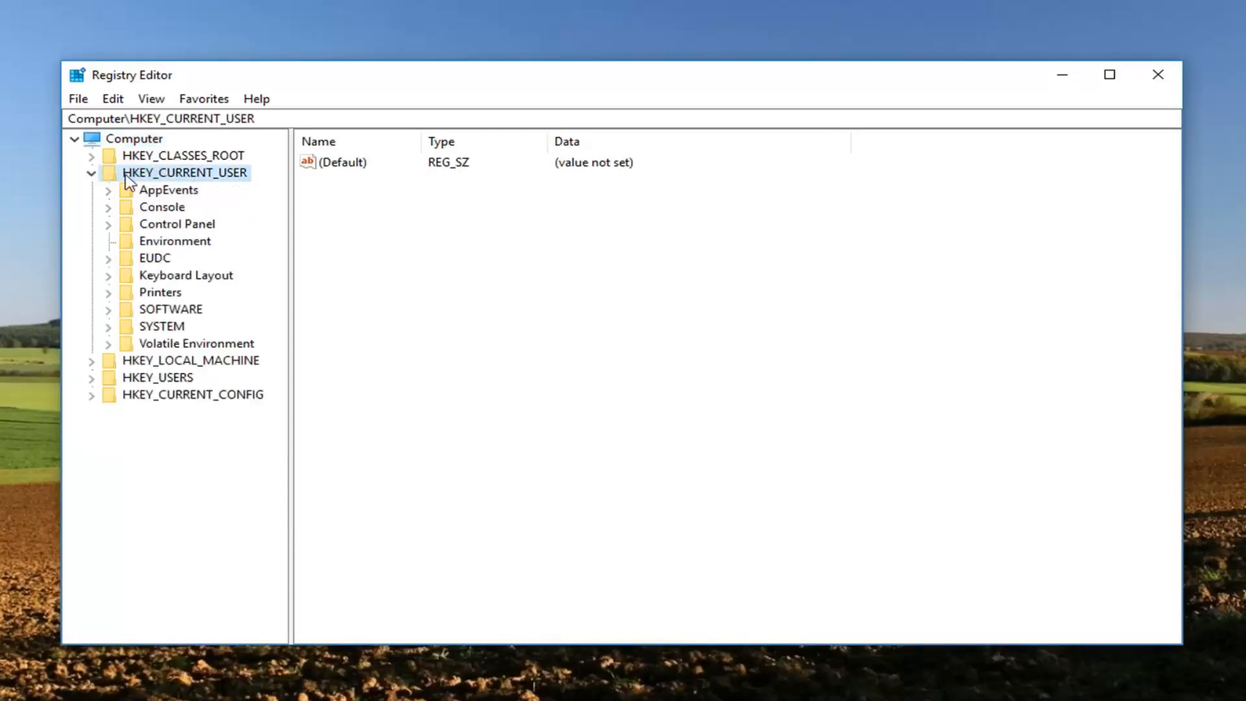
pyautogui.moveTo(168, 316)
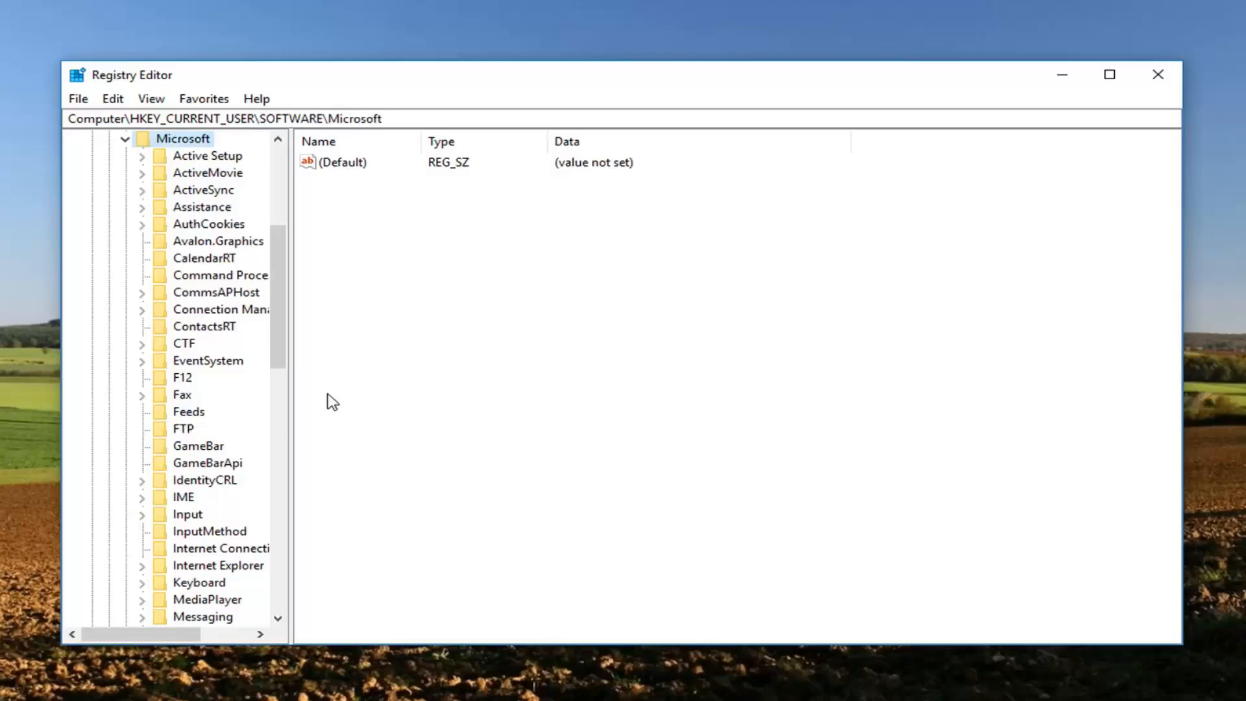
pyautogui.moveTo(295, 396)
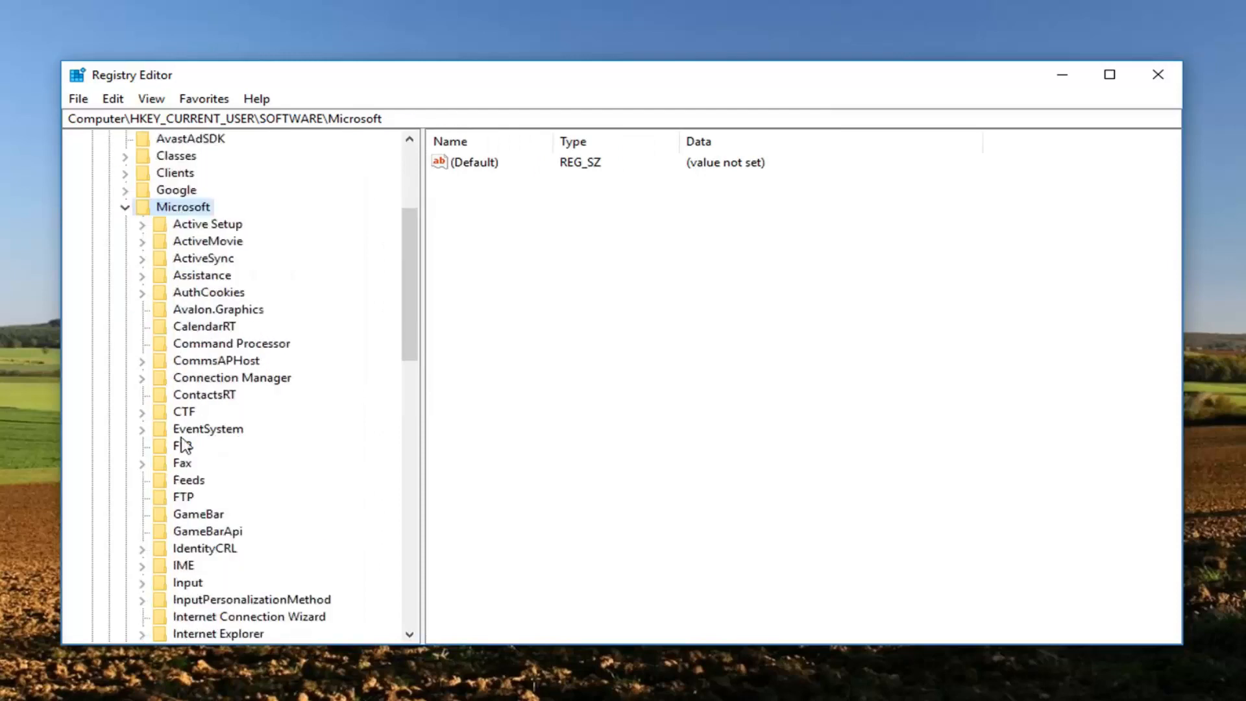
# - Navigate InputPersonalizationMethod > TrainedDataStore > en-GB and select key 2
pyautogui.click(251, 600)
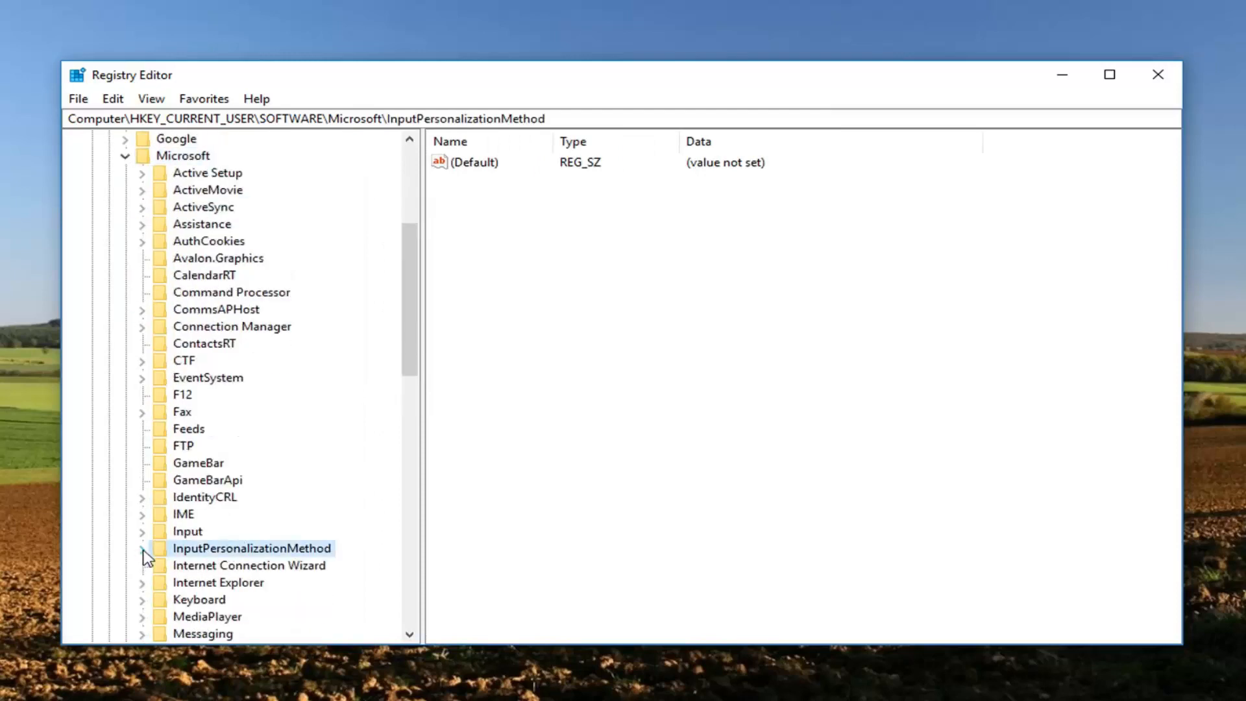
pyautogui.click(142, 548)
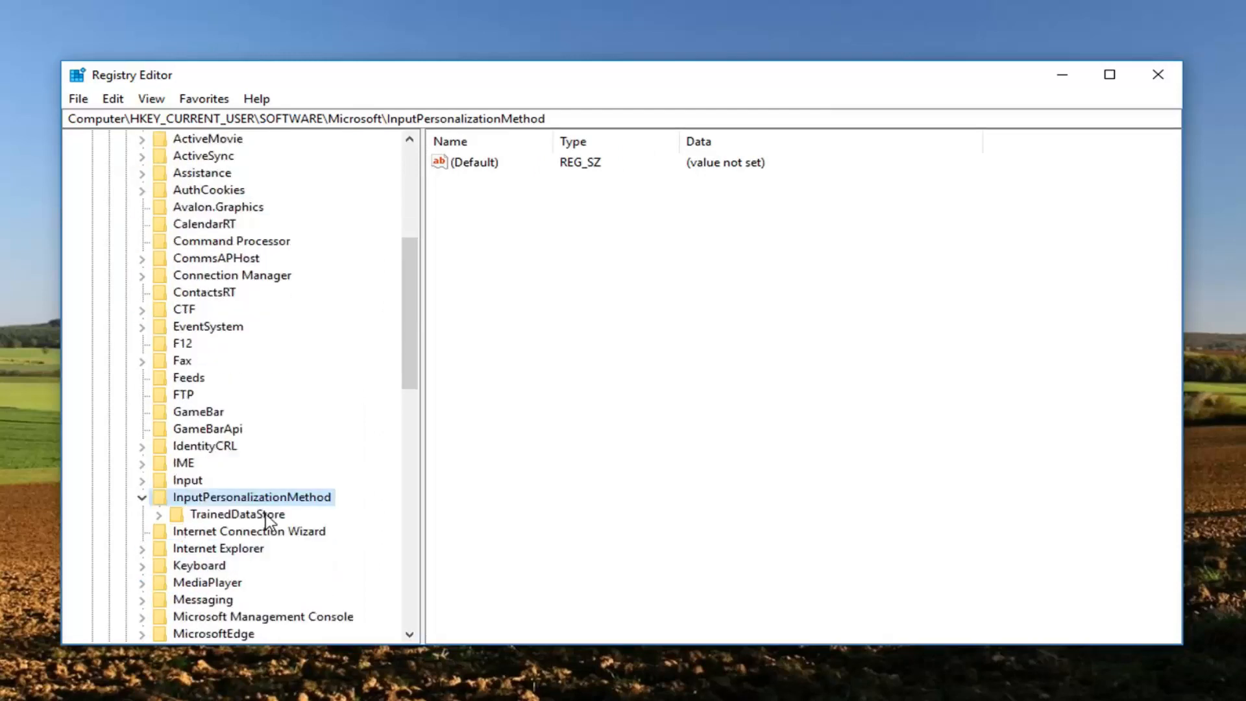
pyautogui.click(237, 513)
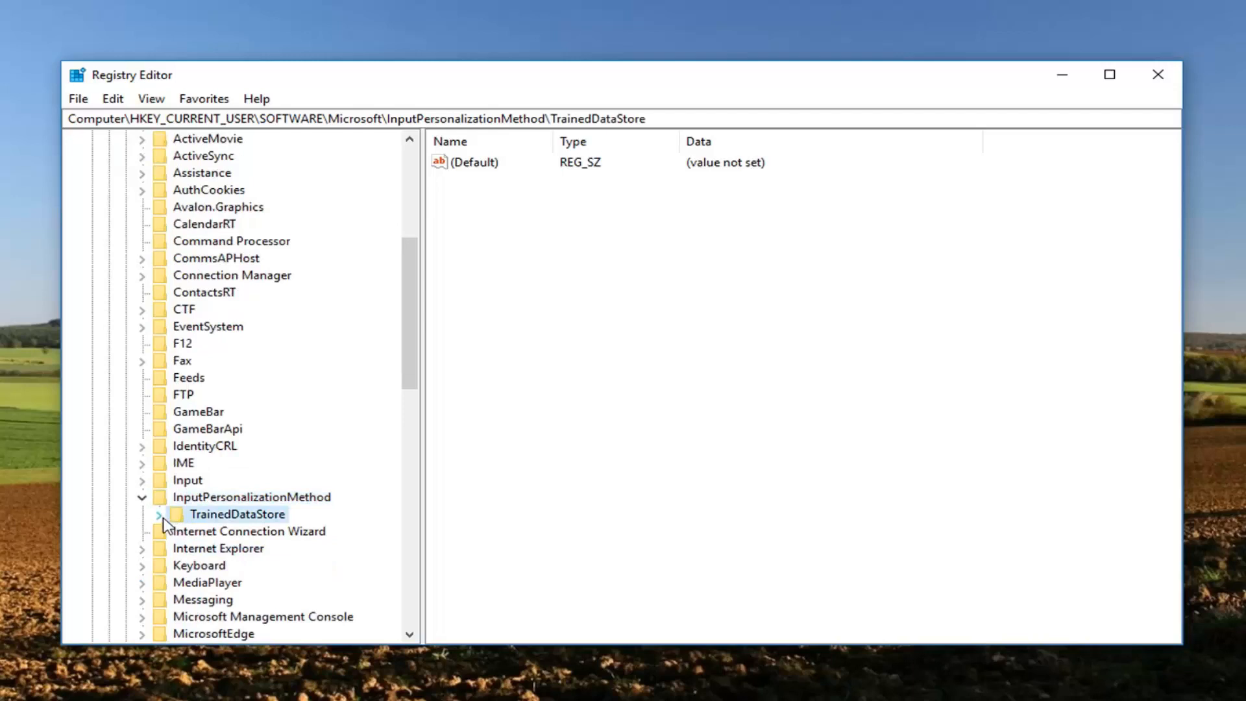
pyautogui.click(158, 514)
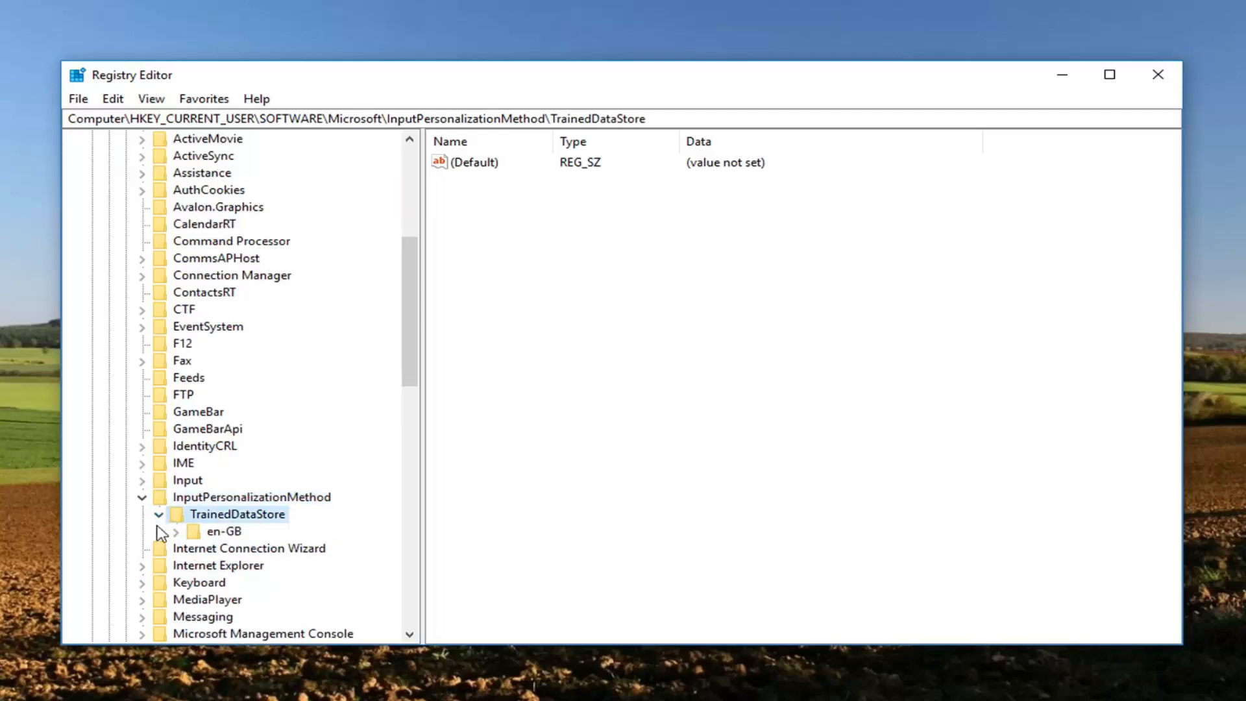
pyautogui.scroll(-3)
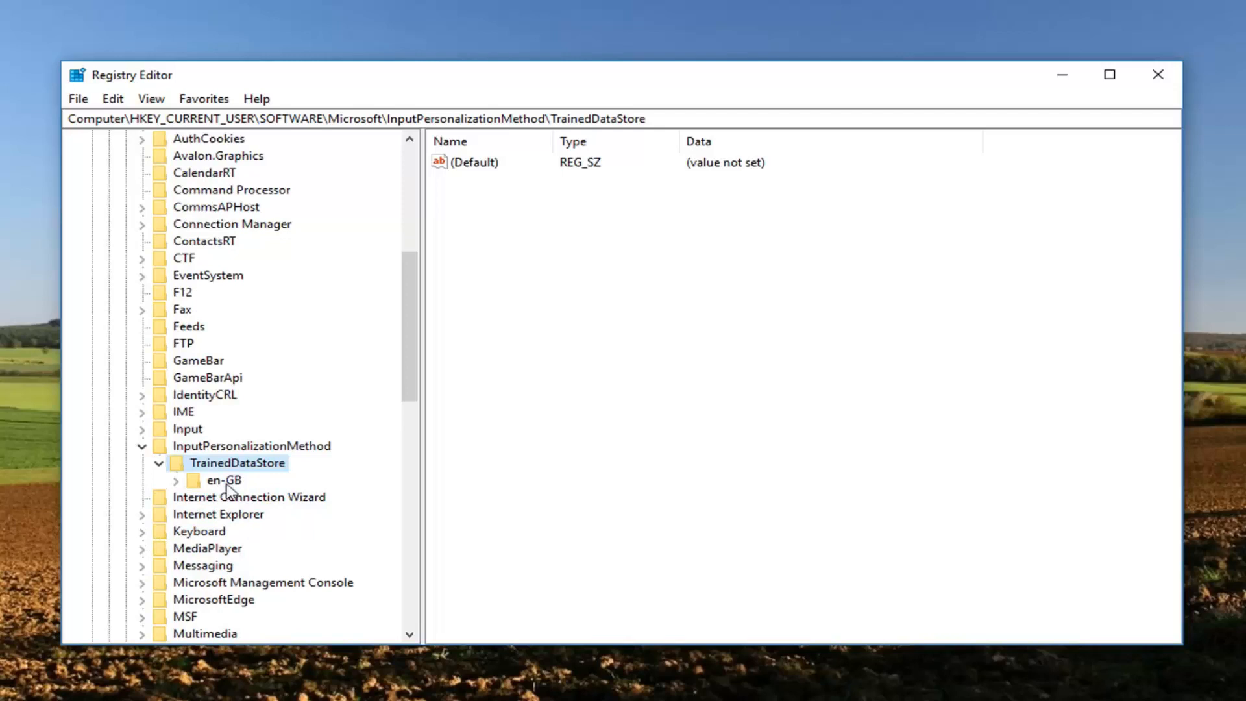
pyautogui.click(176, 480)
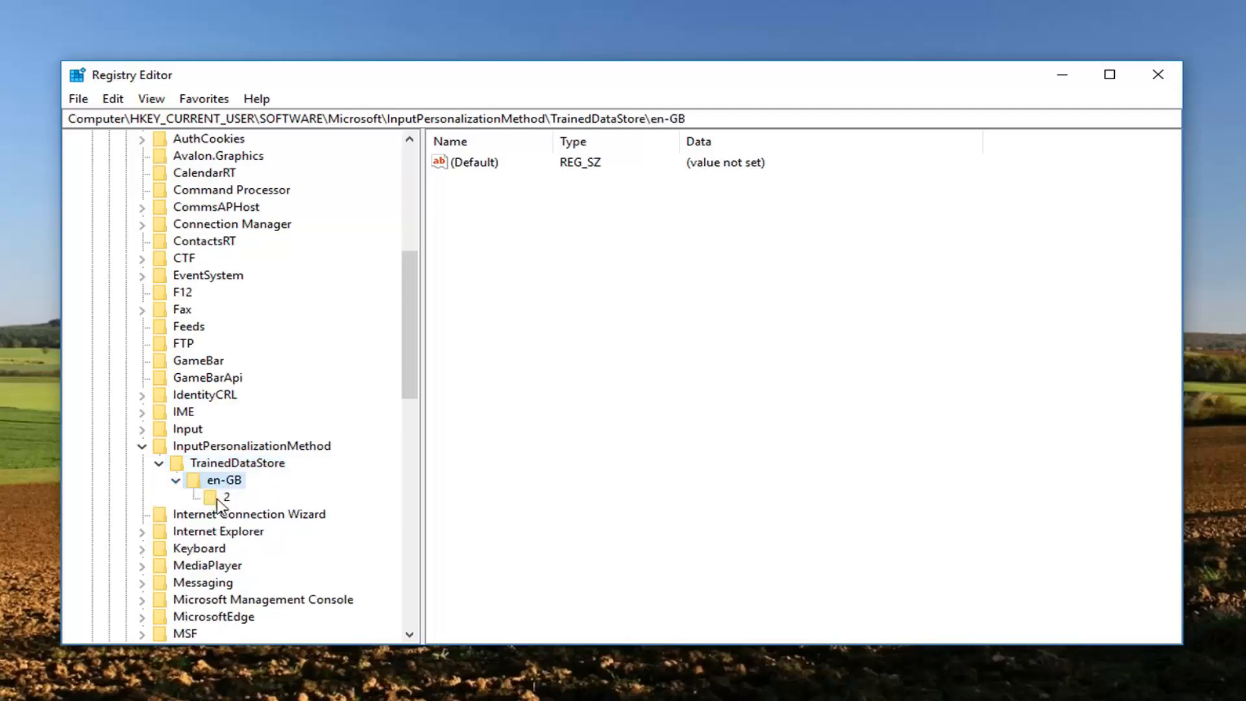
pyautogui.click(225, 497)
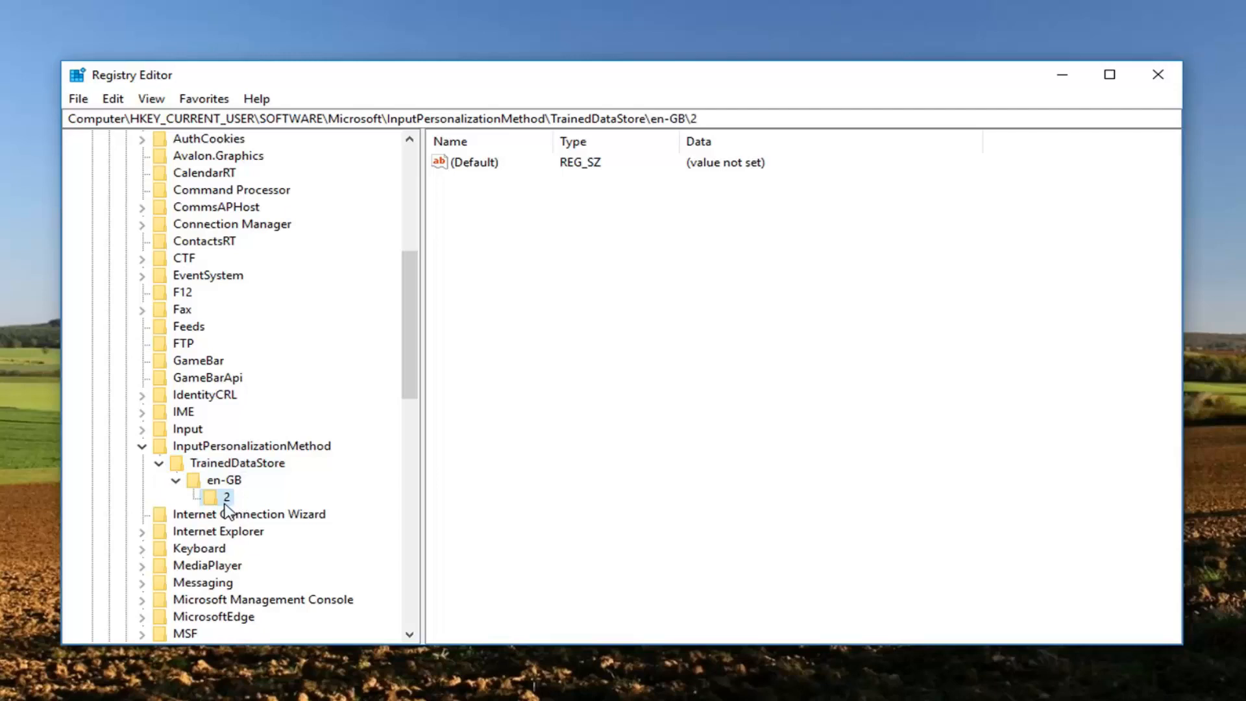
# - Bring up the Permissions for 2 dialog and review SYSTEM and the unknown account
pyautogui.rightClick(226, 498)
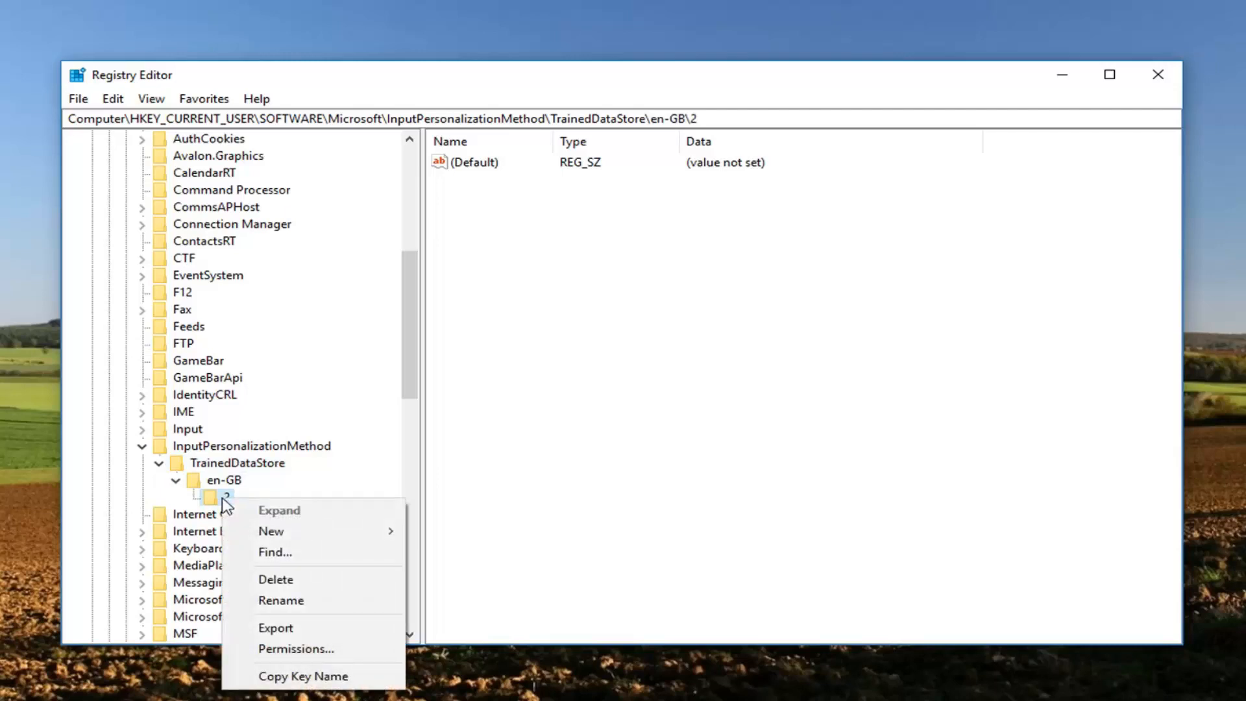
pyautogui.click(296, 649)
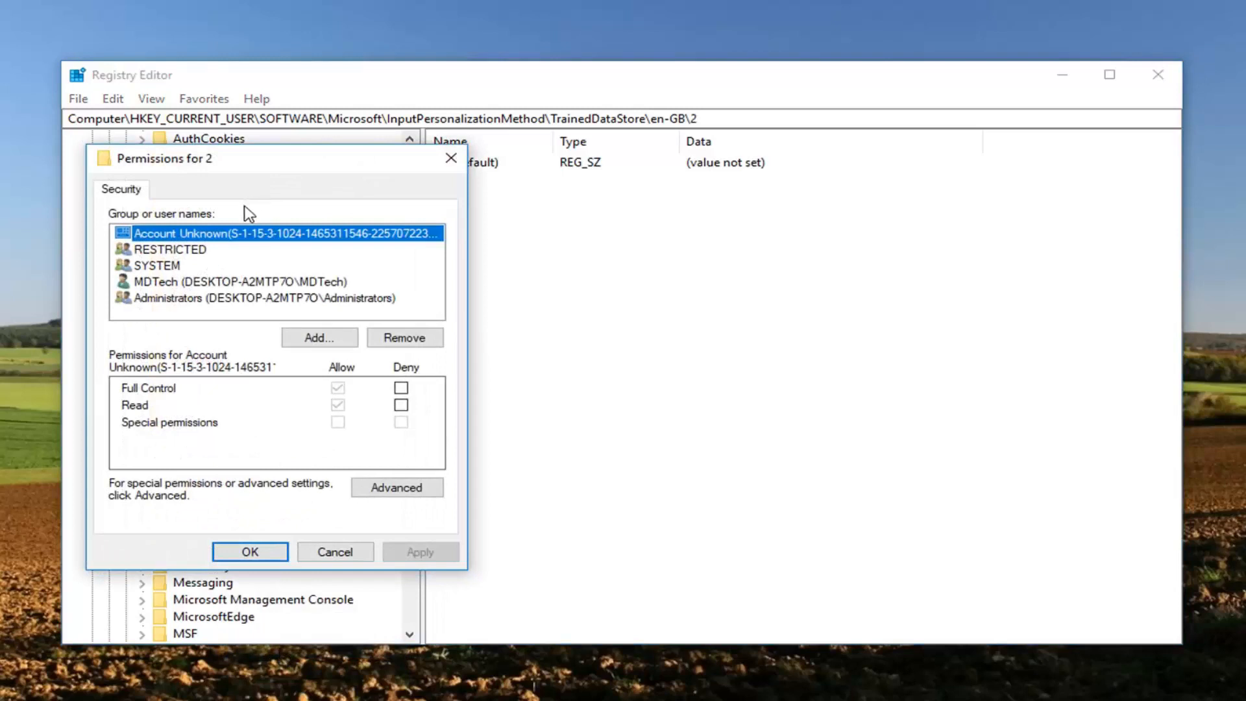
pyautogui.click(157, 264)
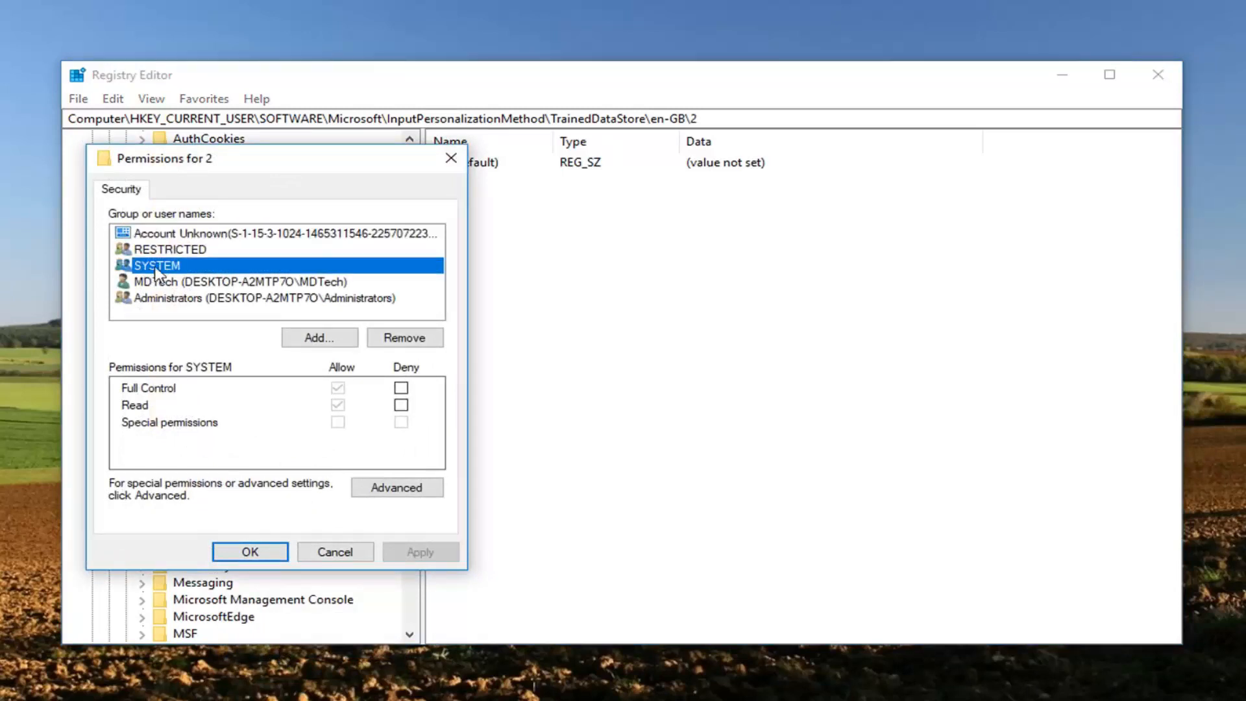
pyautogui.click(286, 232)
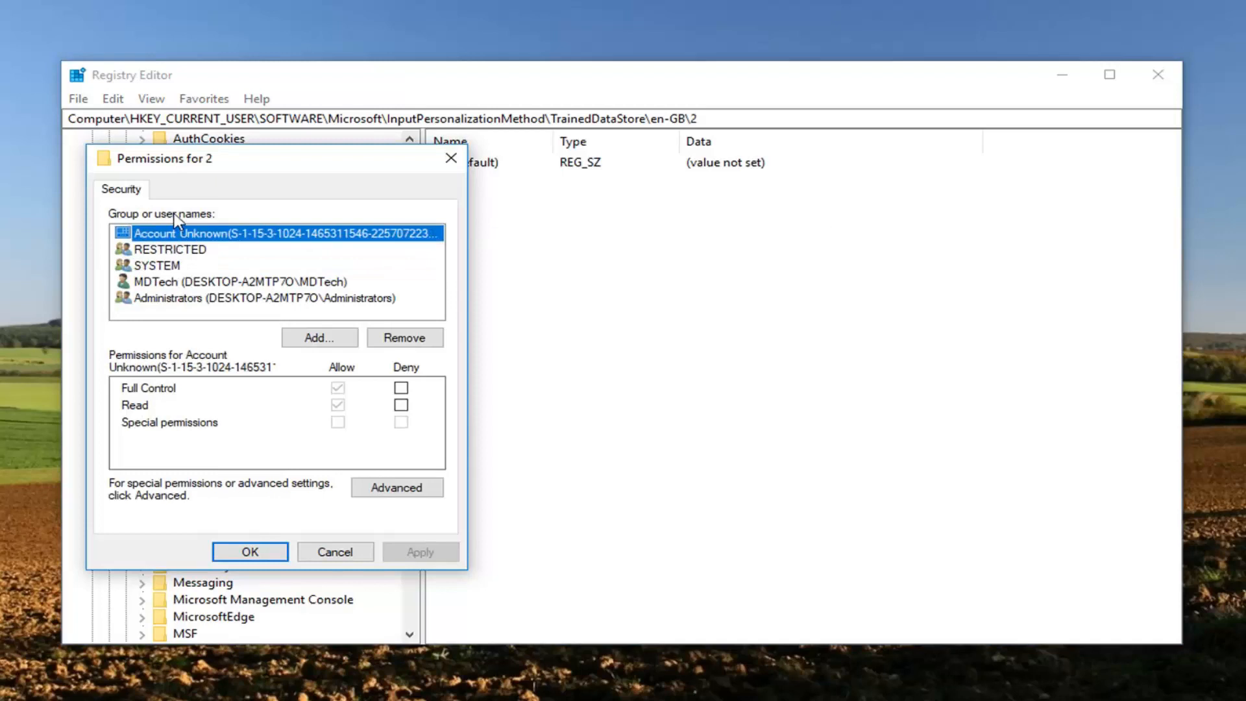
pyautogui.moveTo(333, 401)
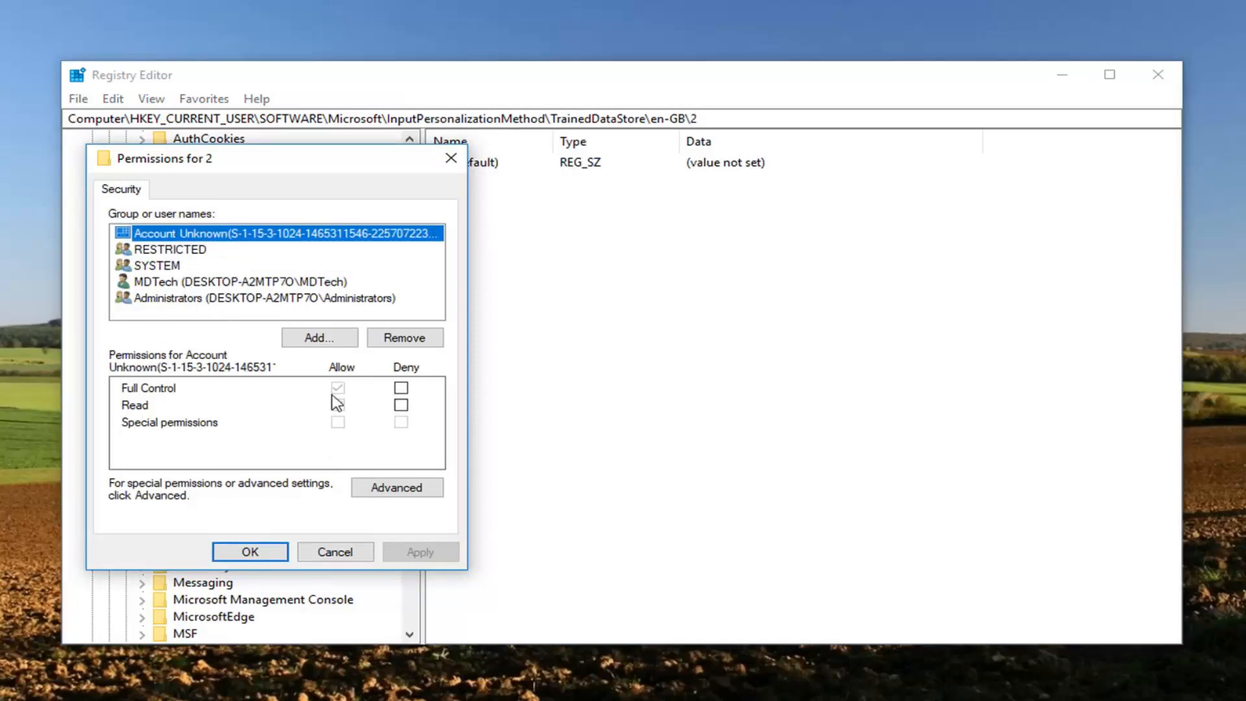
# - Allow Full Control for RESTRICTED, check Administrators, and confirm the permissions
pyautogui.click(171, 250)
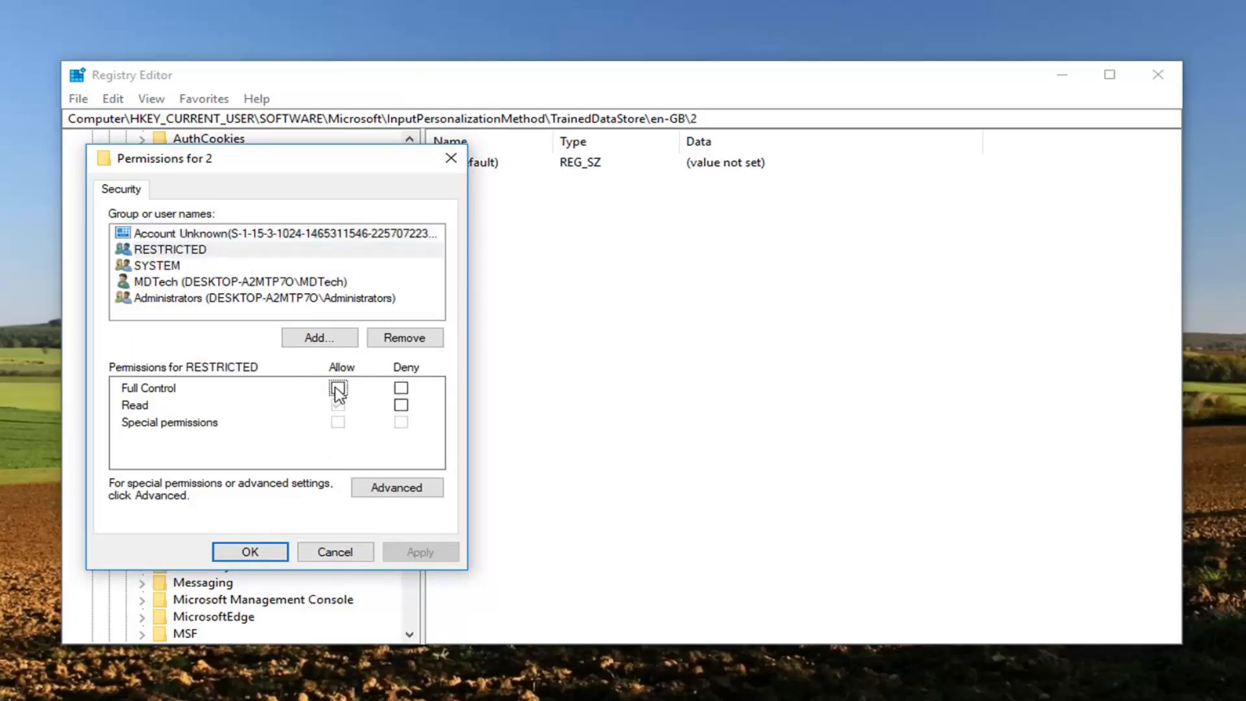
pyautogui.click(338, 388)
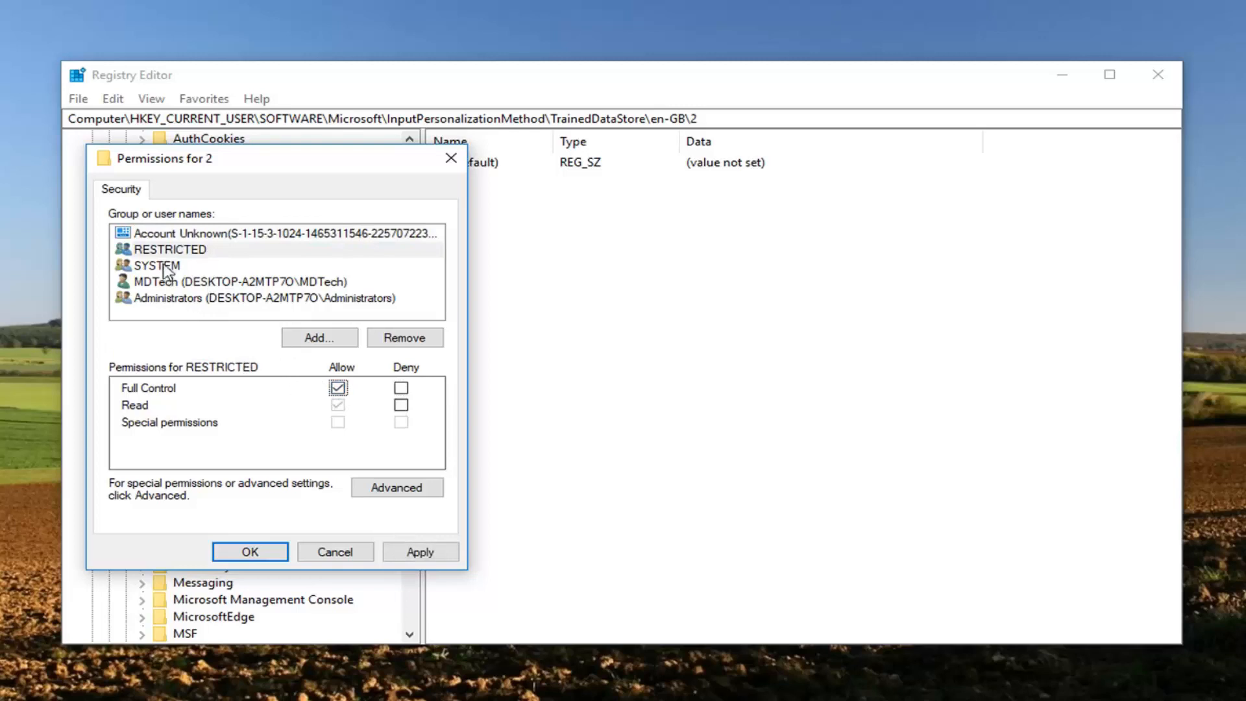
pyautogui.click(238, 298)
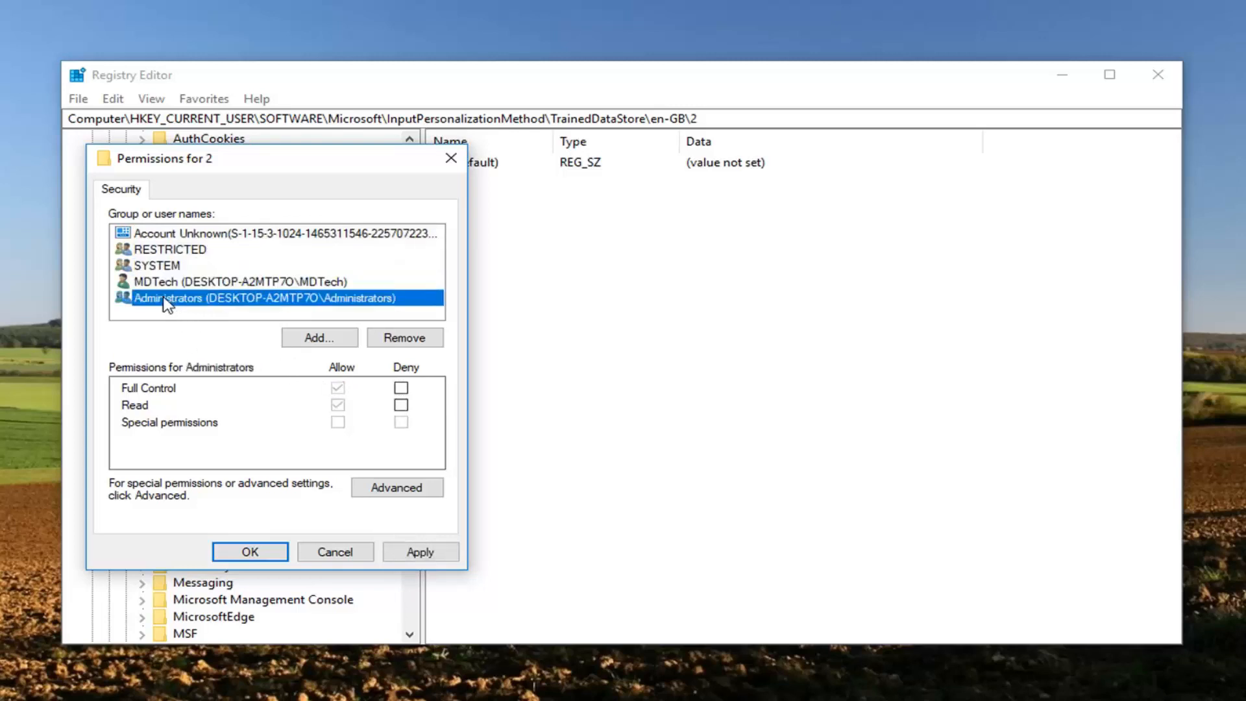
pyautogui.click(420, 551)
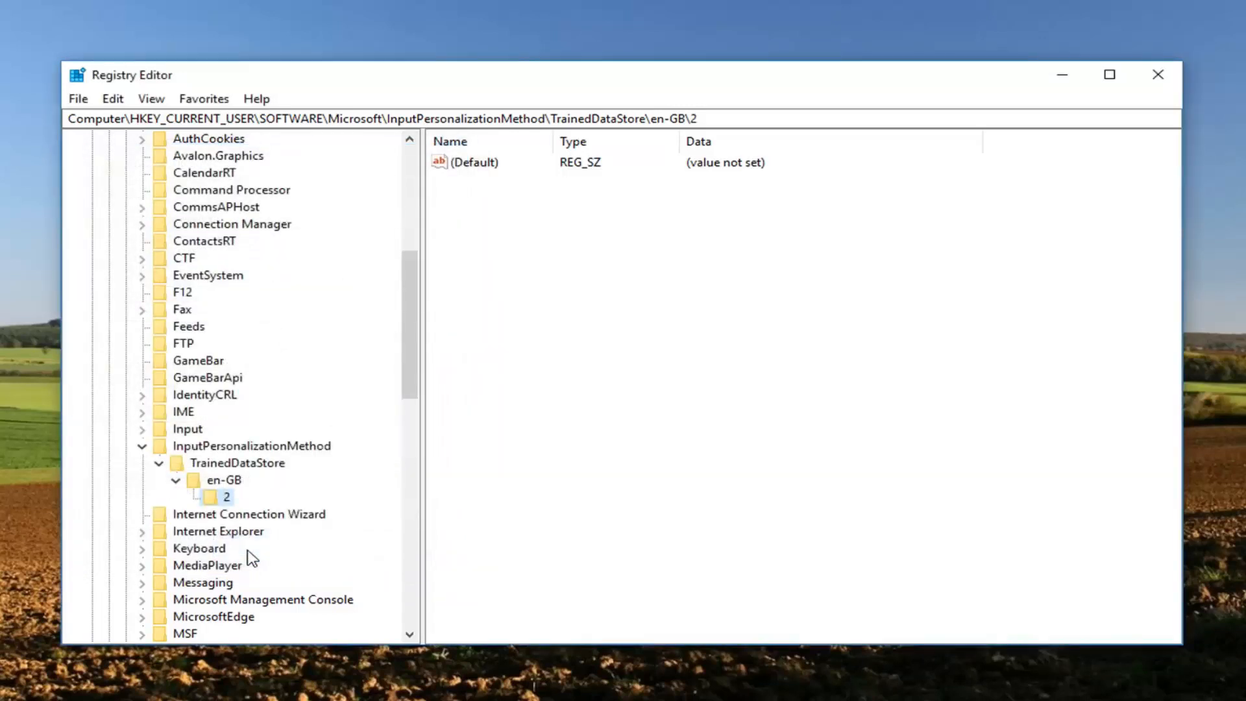
pyautogui.moveTo(924, 327)
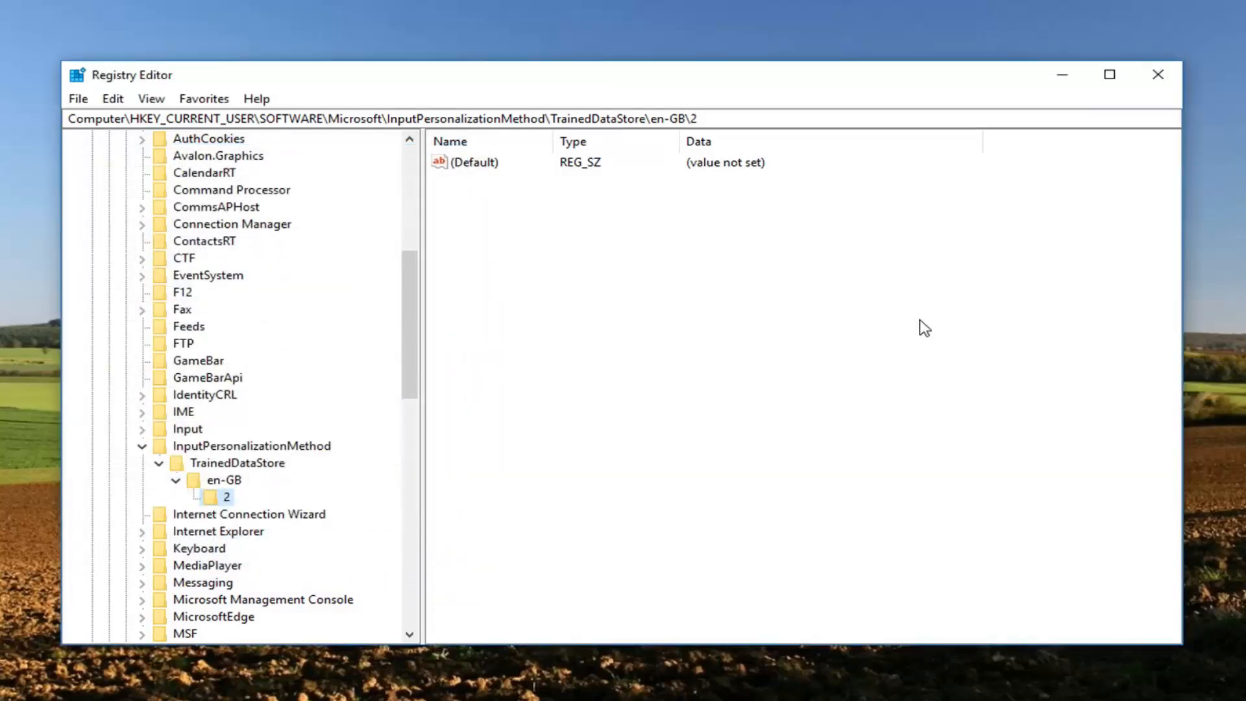
# - Collapse InputPersonalizationMethod and start a File > Export backup of that branch
pyautogui.click(141, 445)
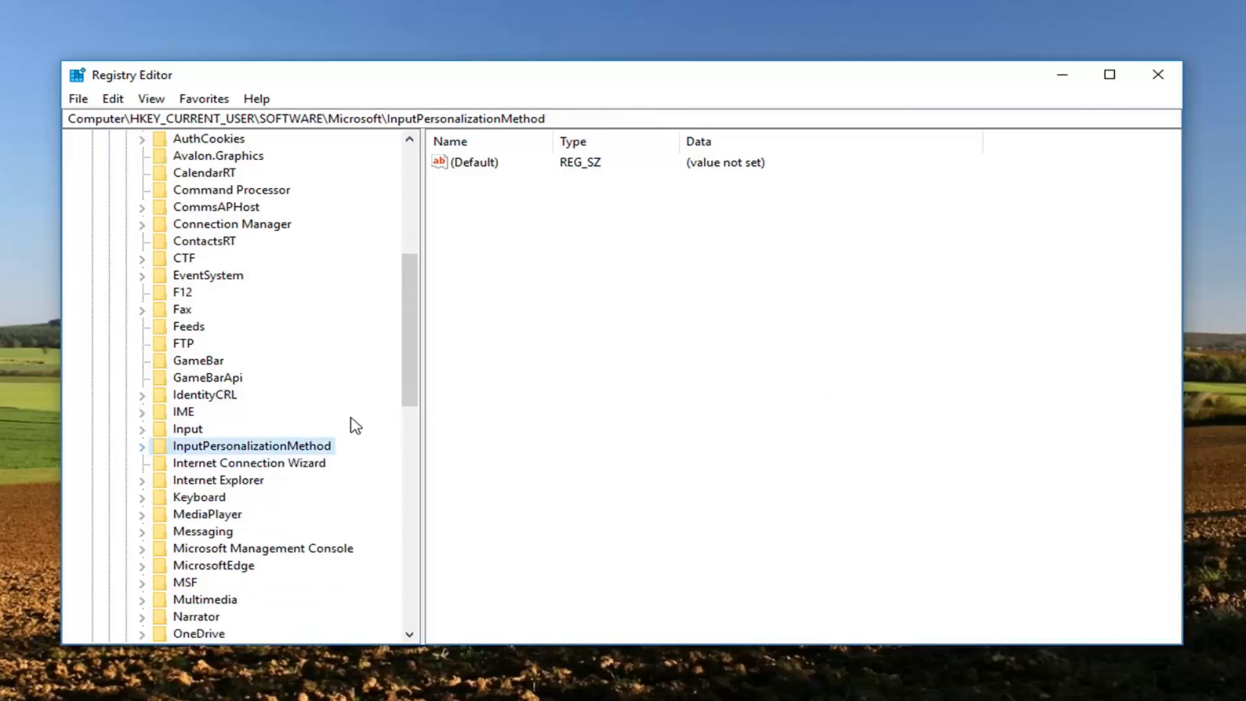
pyautogui.moveTo(374, 455)
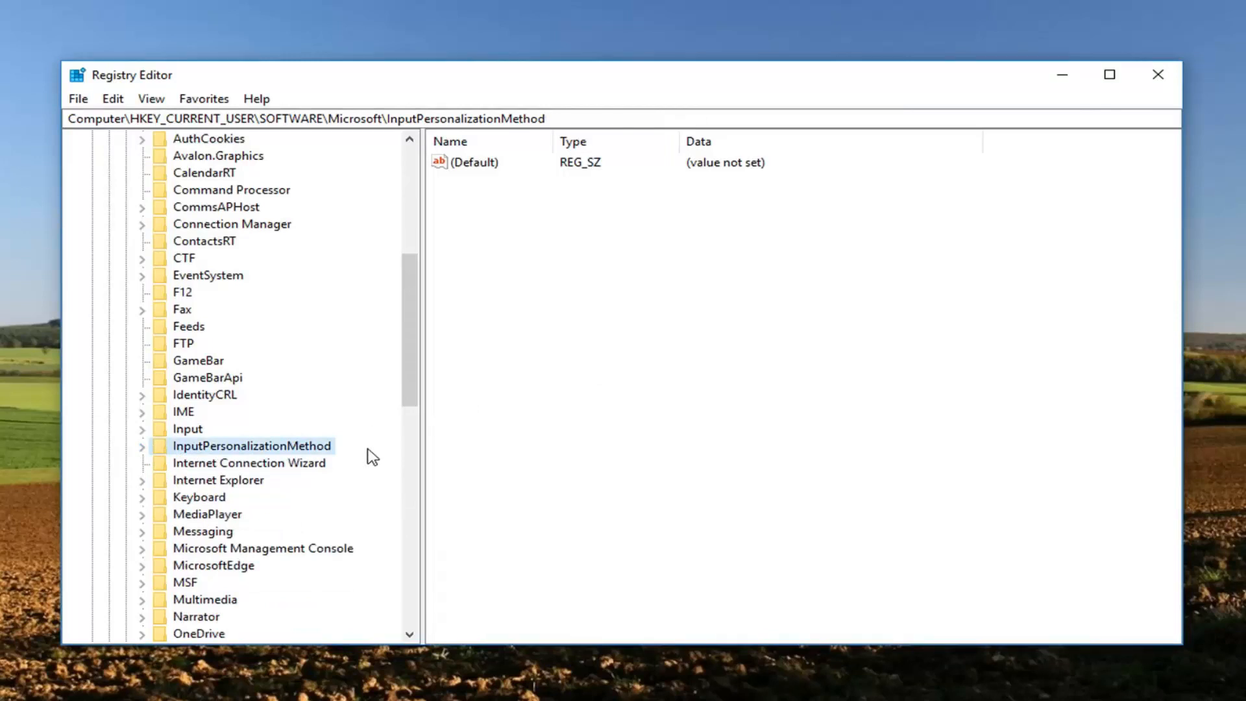
pyautogui.moveTo(101, 139)
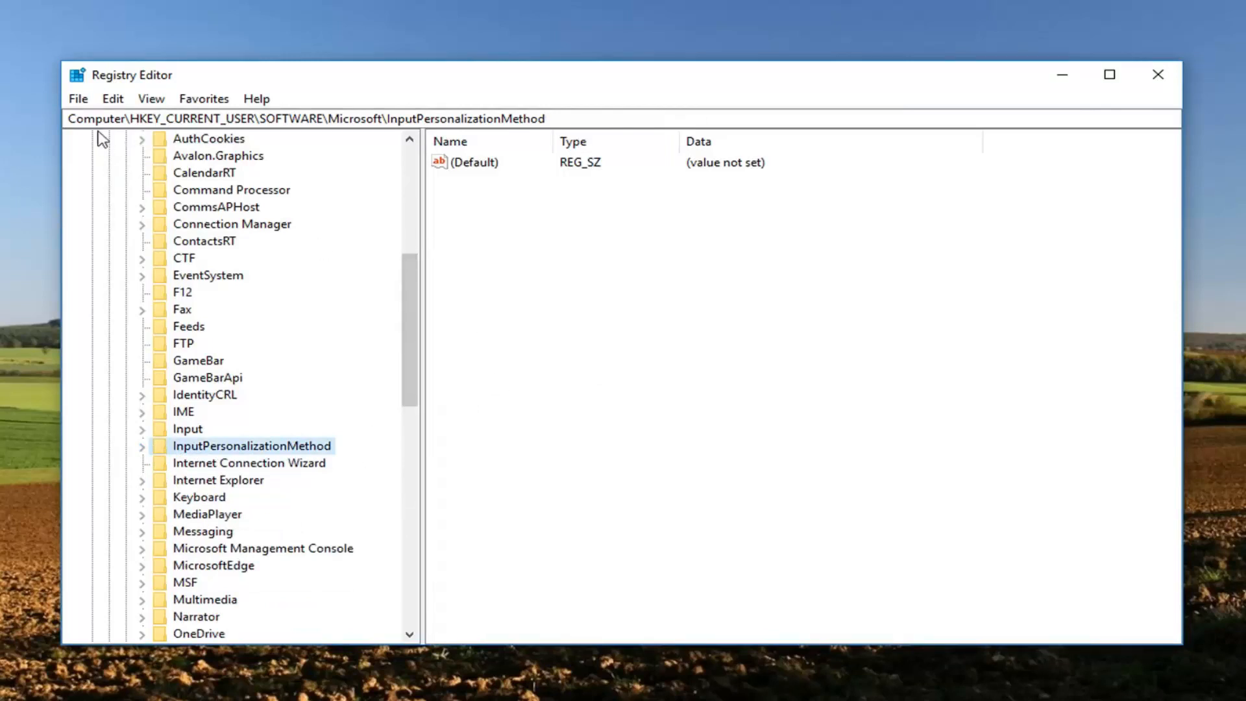
pyautogui.click(78, 99)
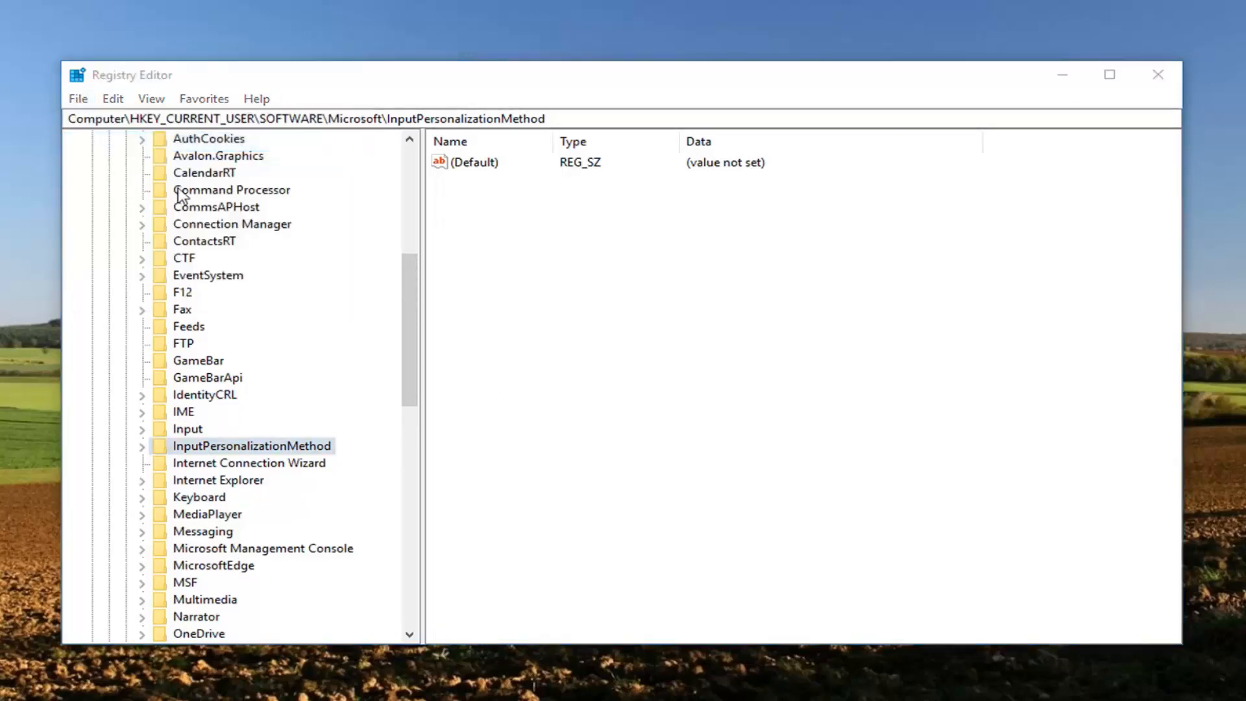
pyautogui.click(77, 98)
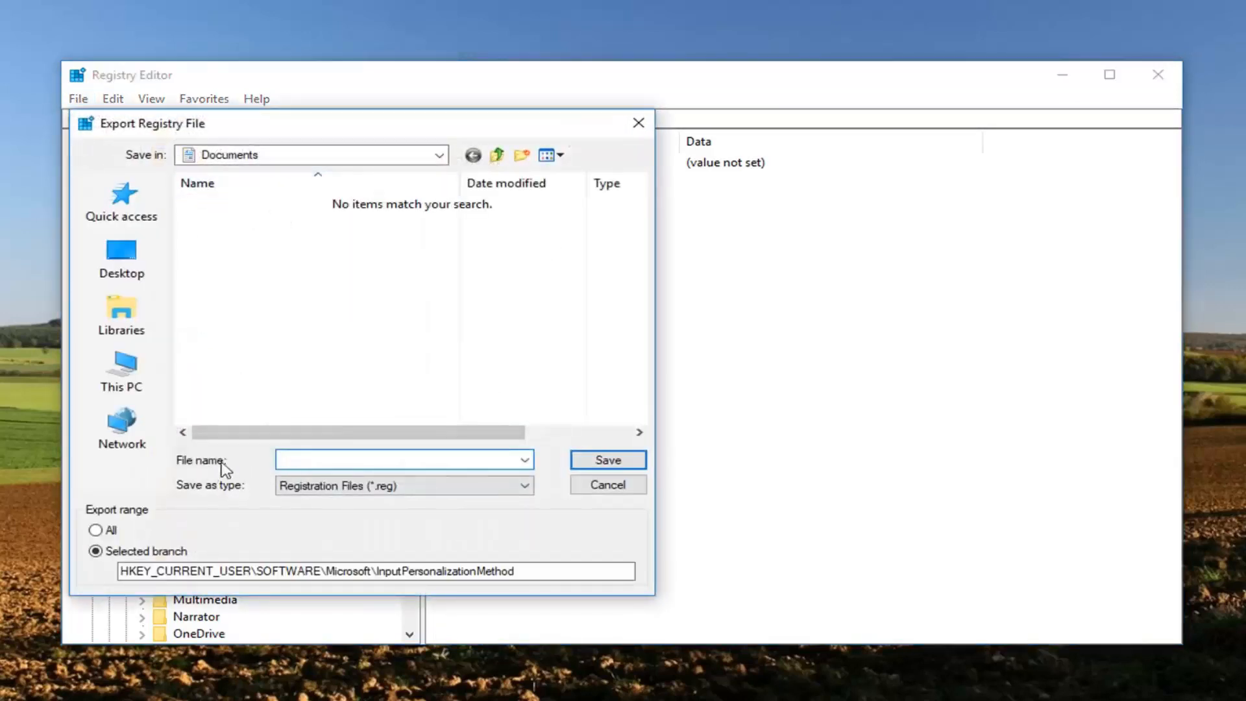
# - Pick Desktop then cancel the export, and show then close the Import Registry File dialog
pyautogui.click(121, 258)
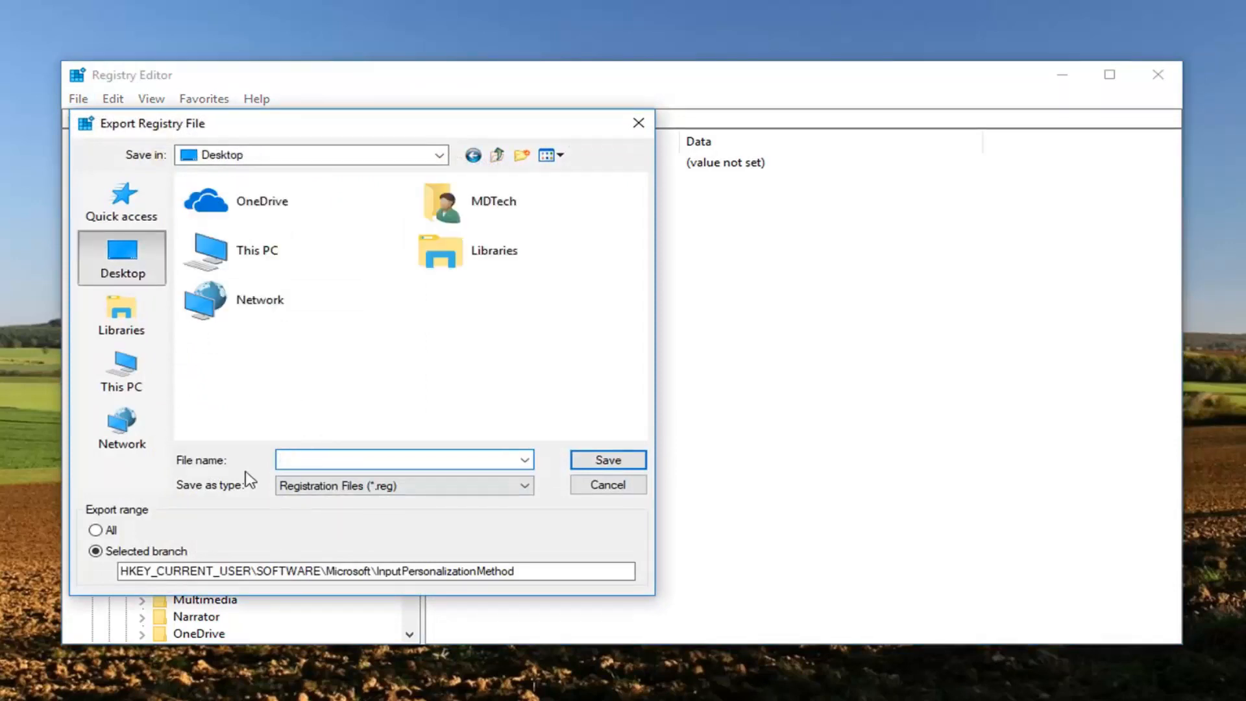
pyautogui.click(607, 484)
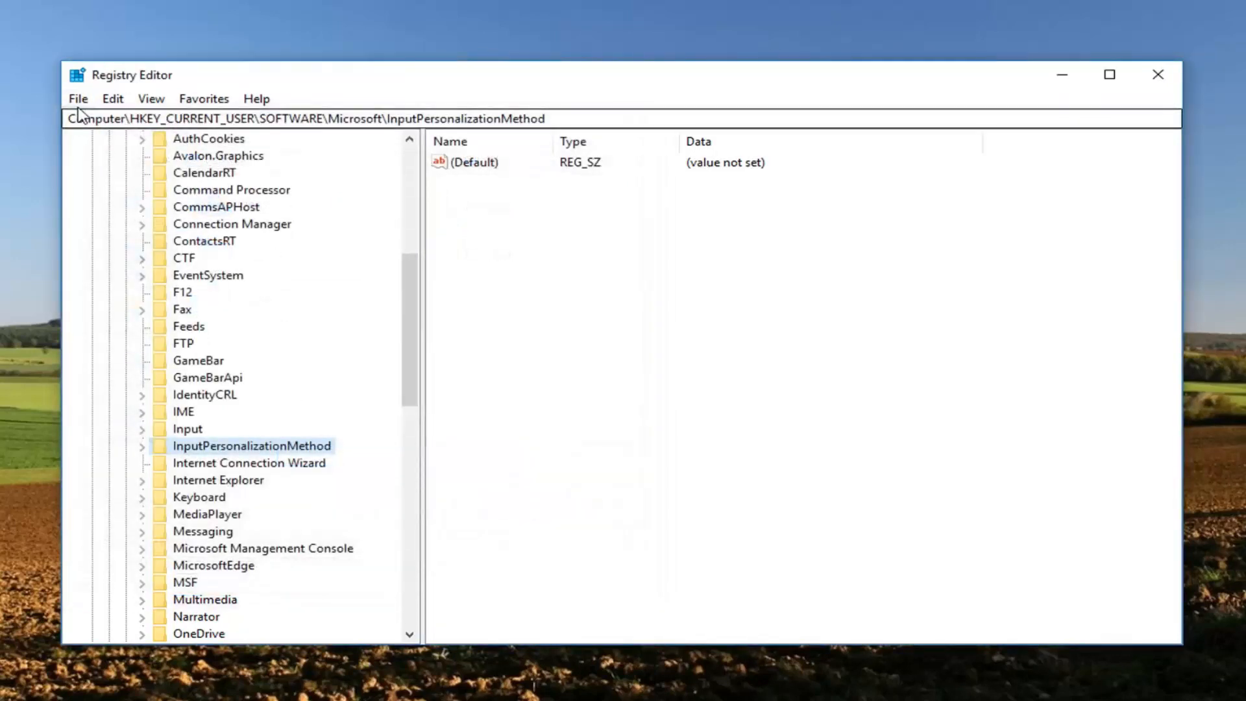
pyautogui.click(78, 98)
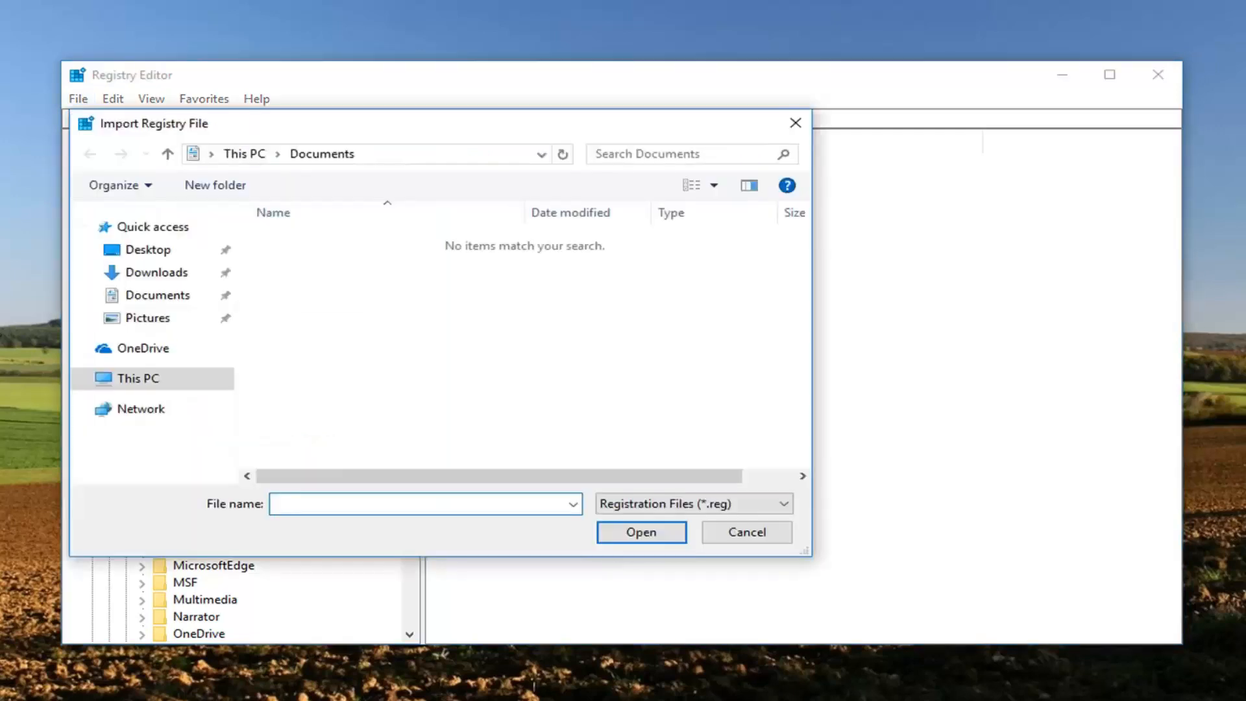
pyautogui.moveTo(792, 135)
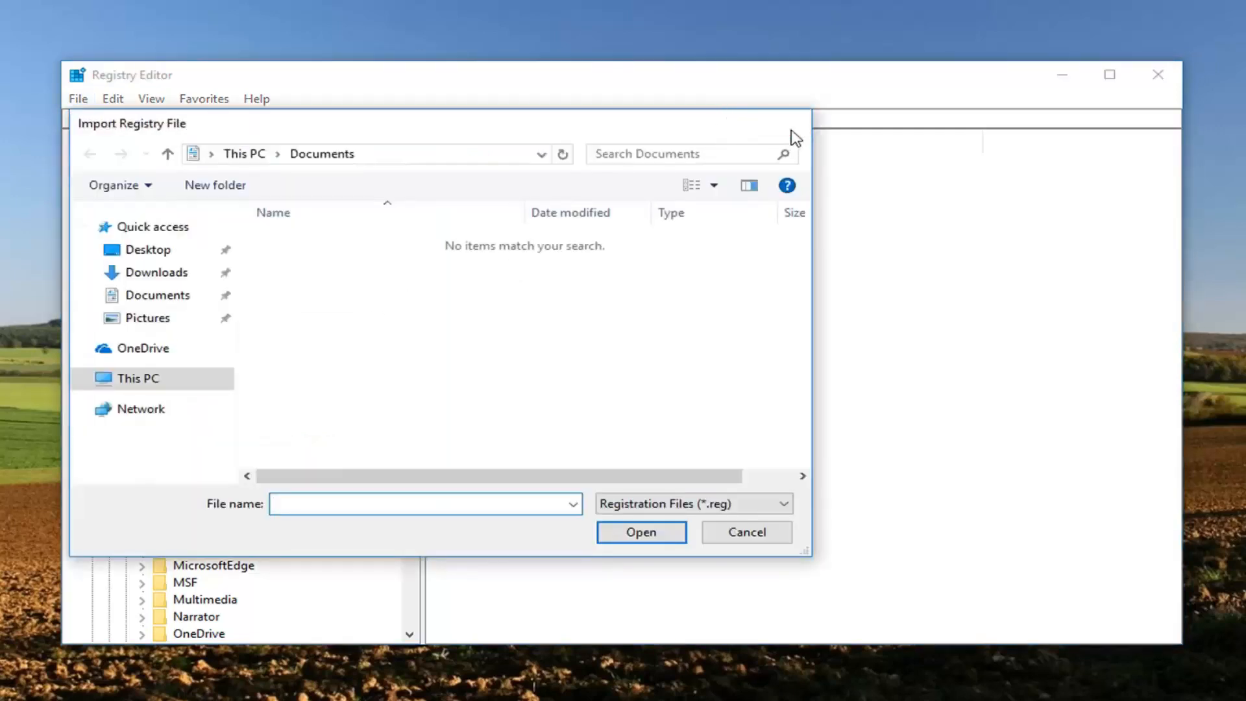
pyautogui.click(745, 532)
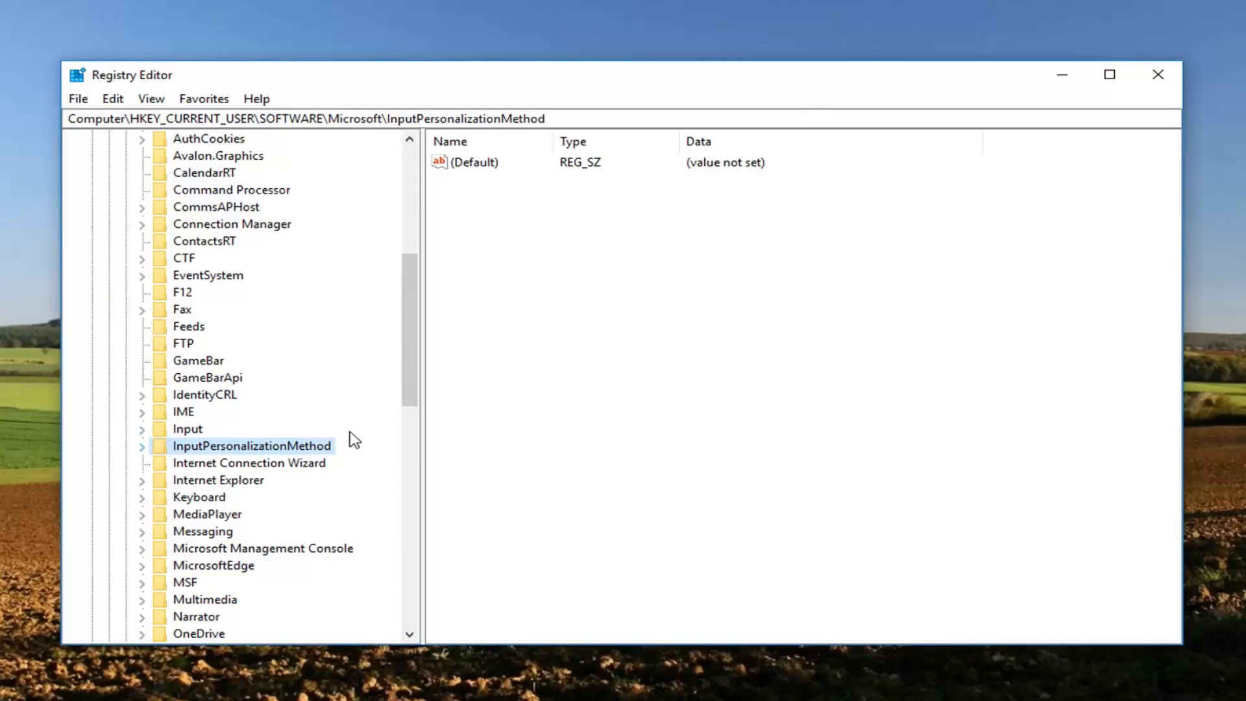
pyautogui.moveTo(372, 415)
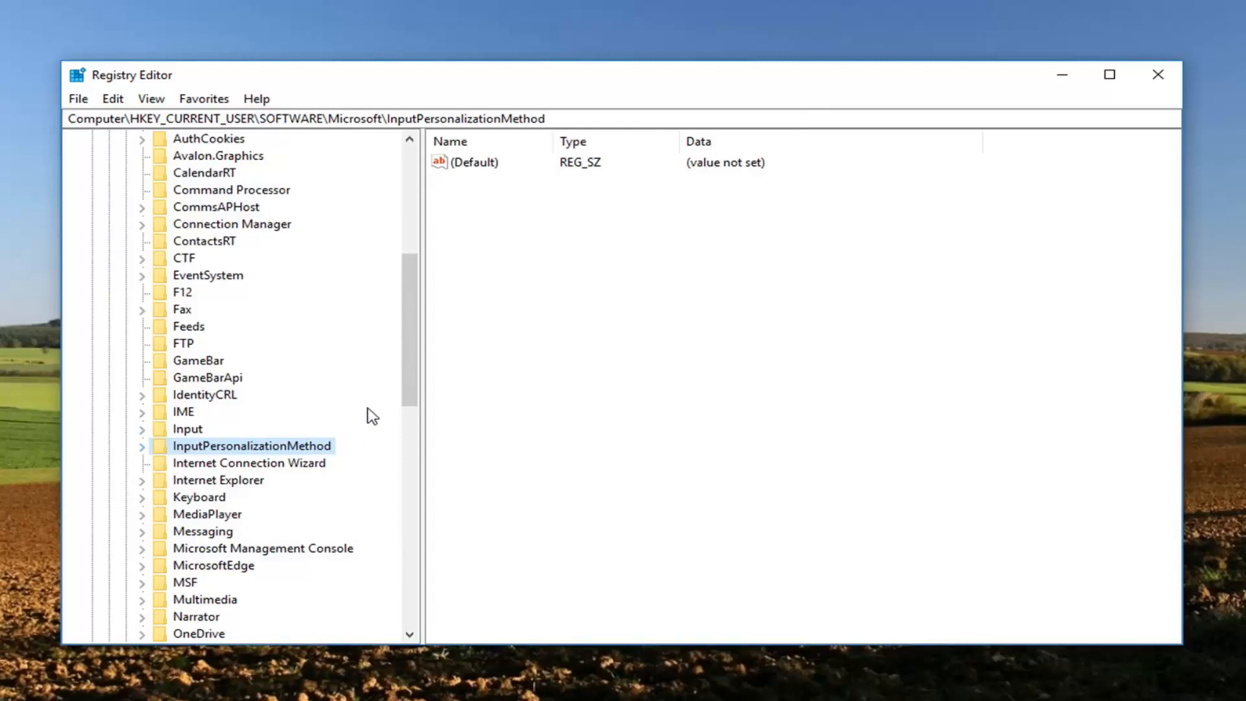
pyautogui.moveTo(1160, 104)
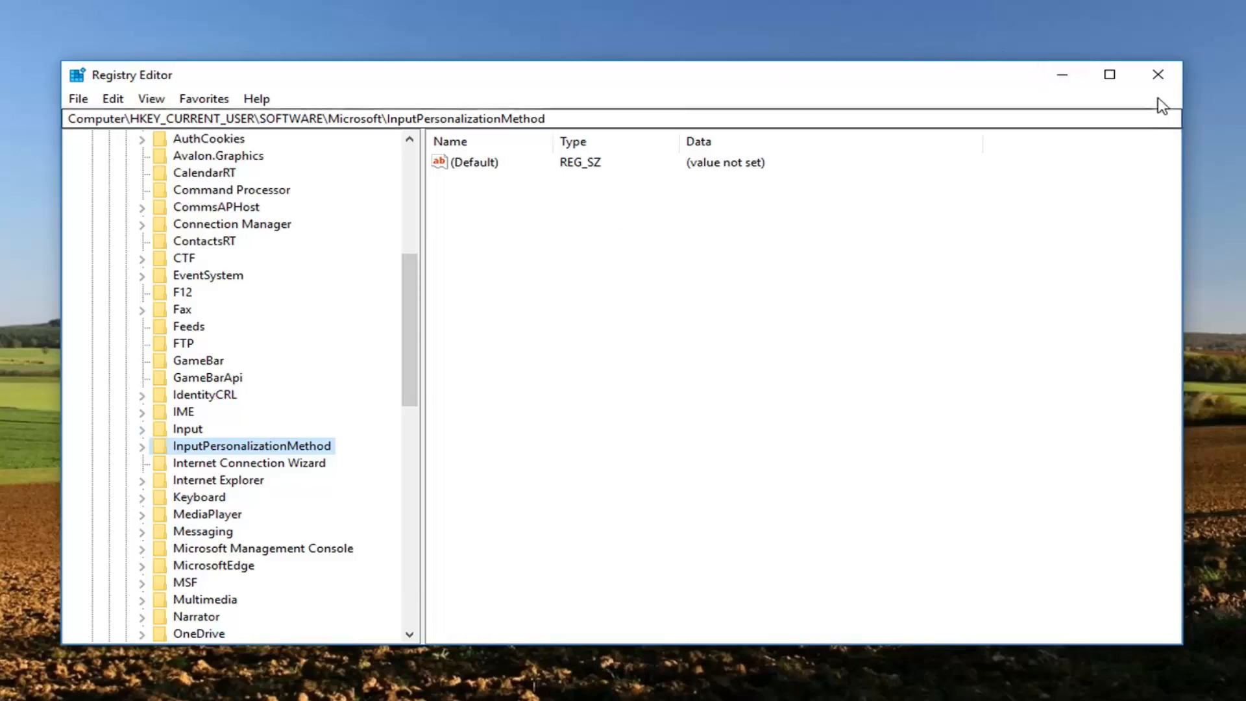
# - Close Registry Editor, returning to the empty desktop
pyautogui.click(1157, 75)
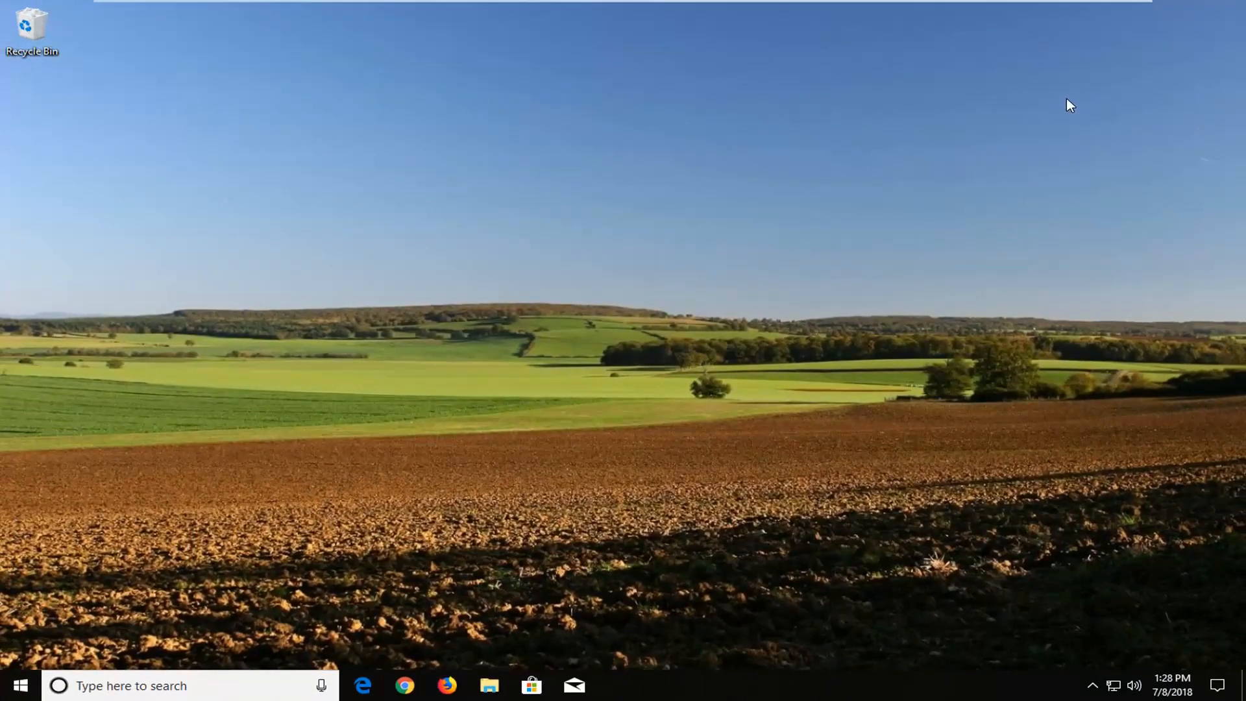
pyautogui.moveTo(1044, 99)
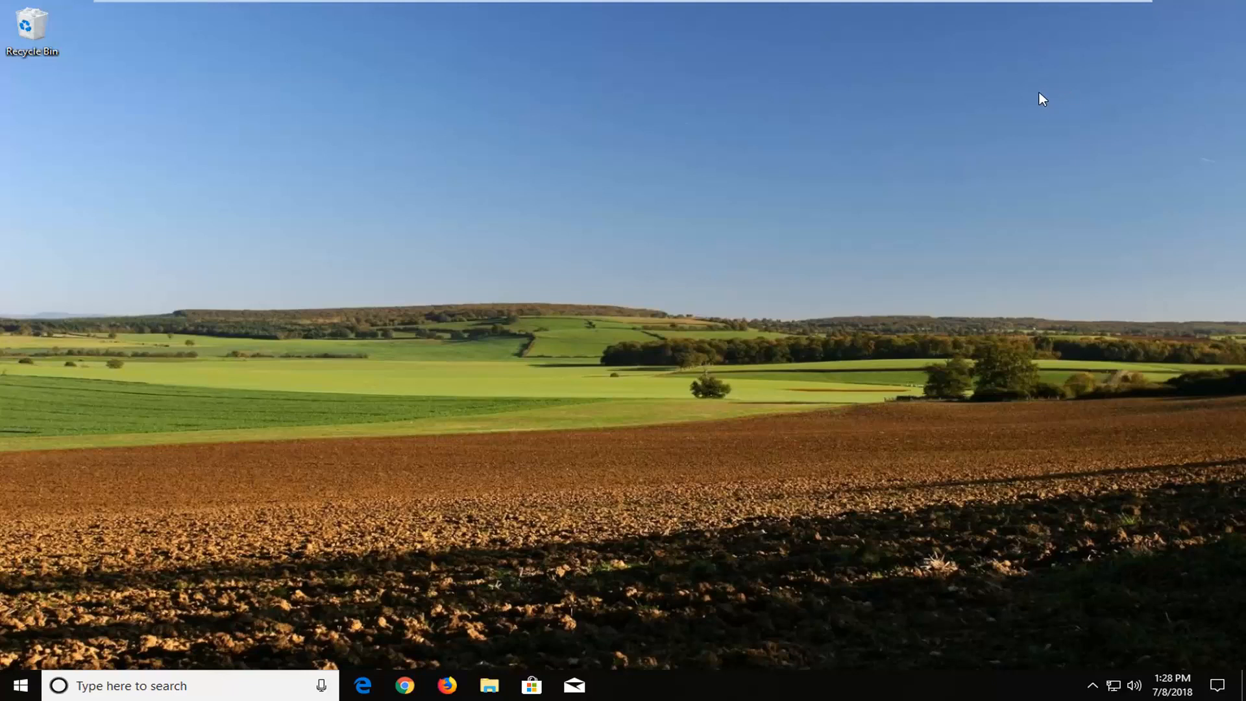